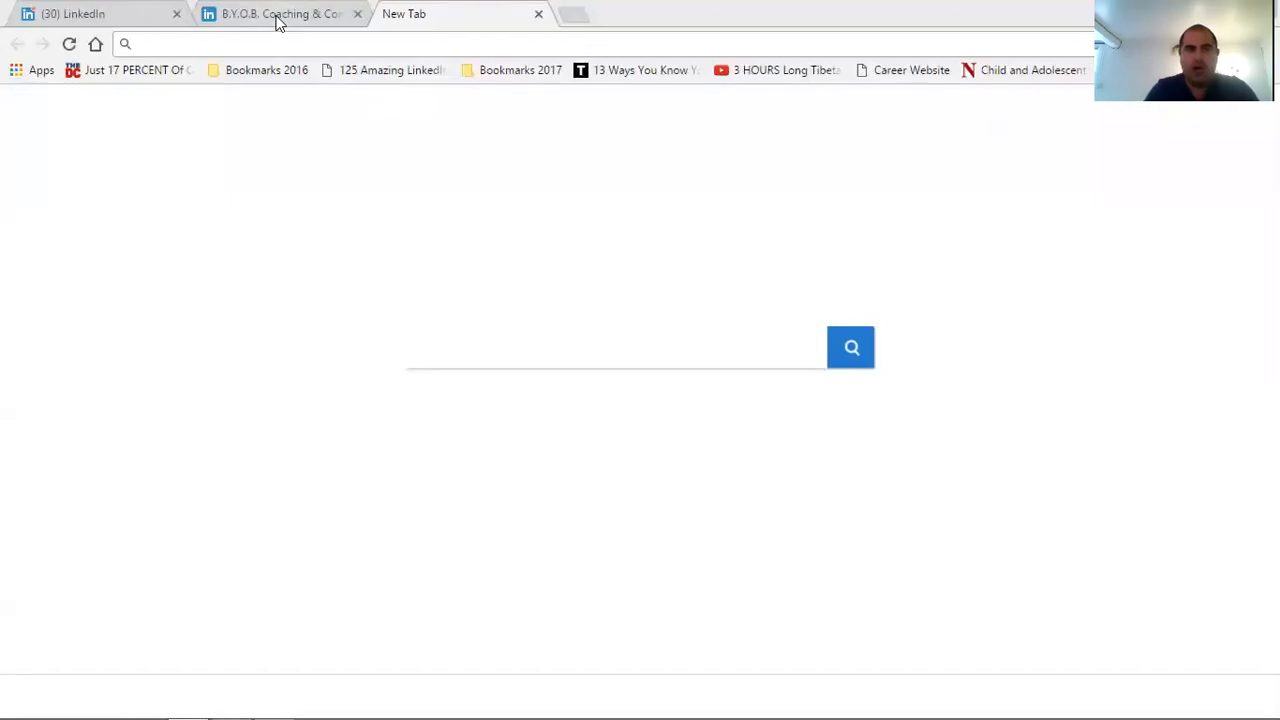
Switch to the B.Y.O.B. Coaching & Consulting company page admin updates view
{"action": "left_click", "coordinate": [280, 14]}
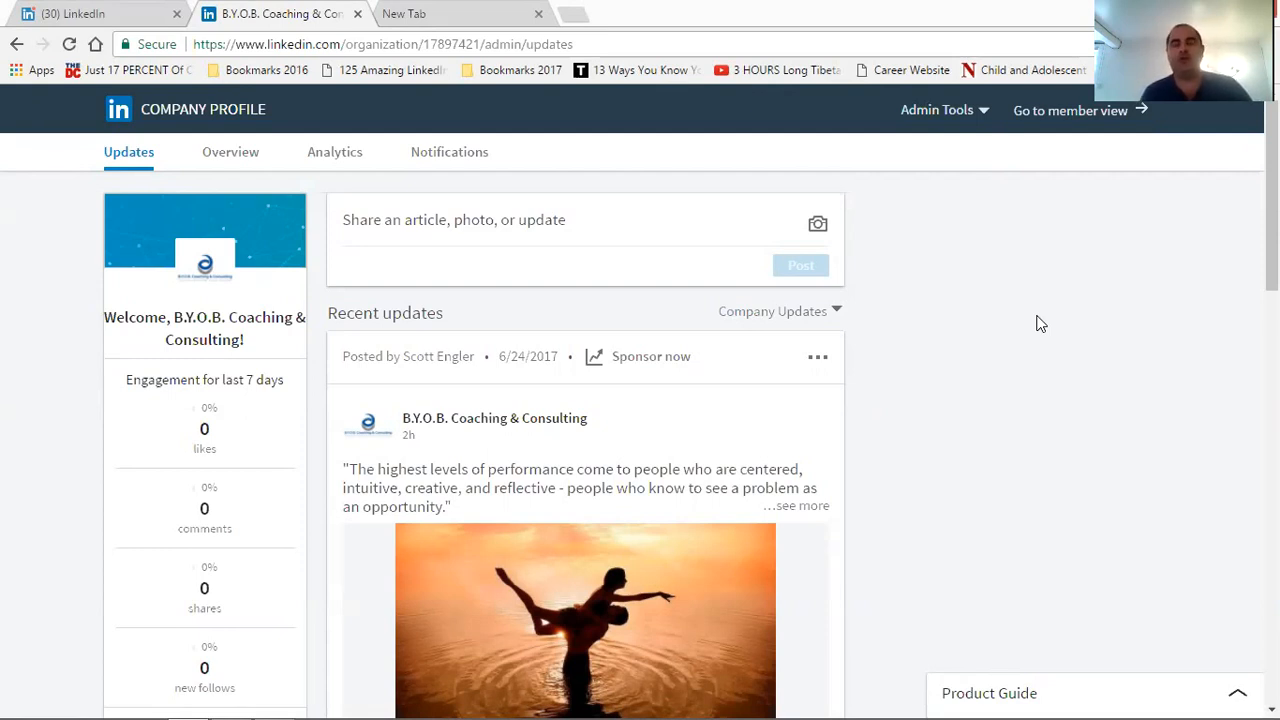
{"action": "mouse_move", "coordinate": [1058, 394]}
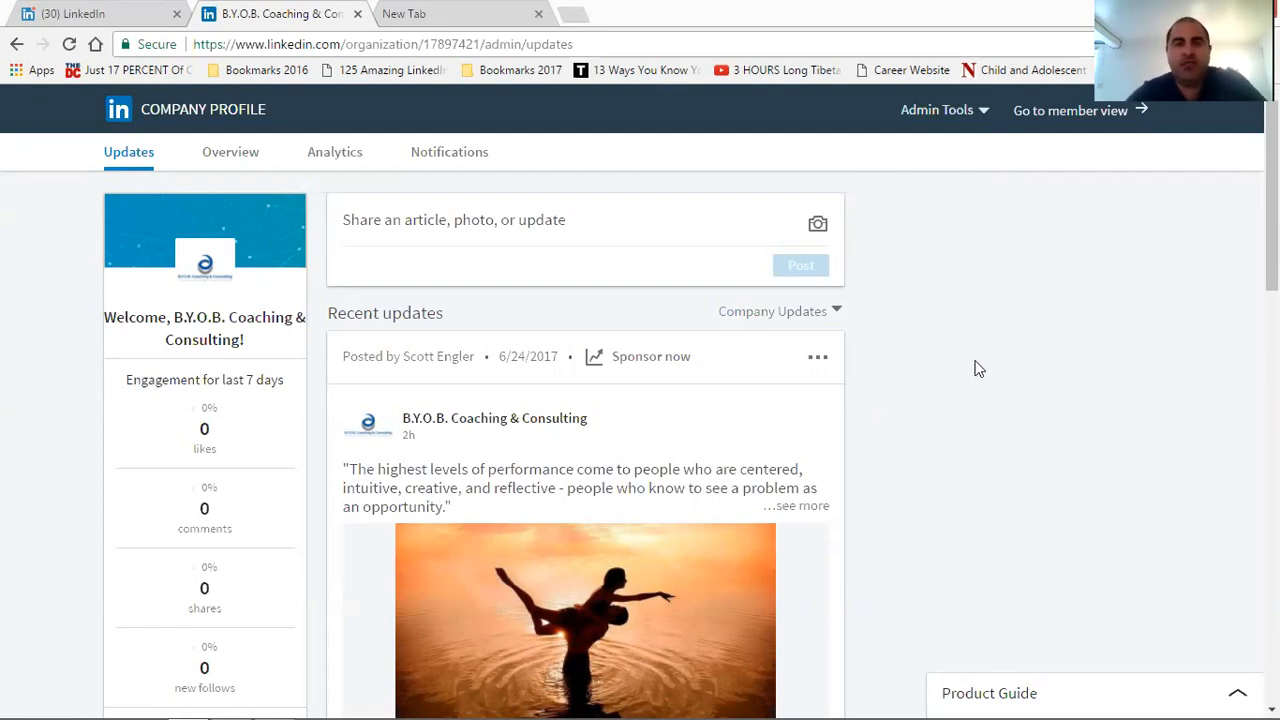
{"action": "mouse_move", "coordinate": [940, 332]}
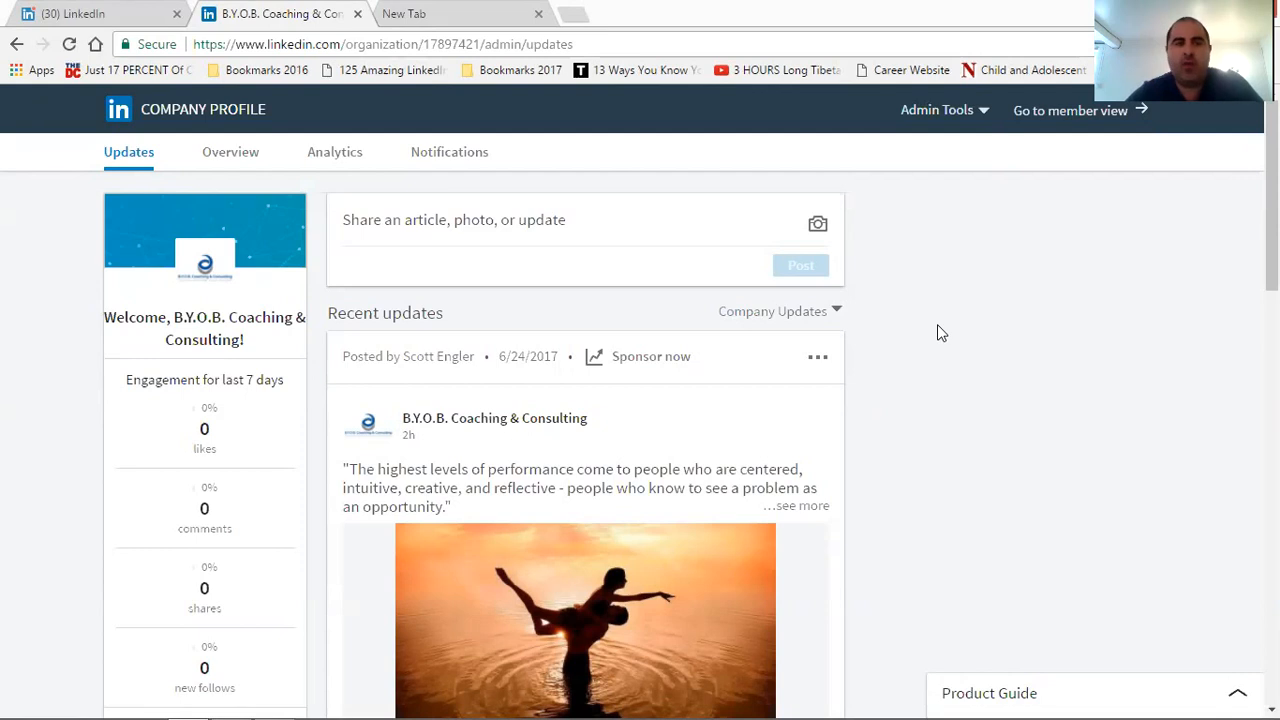
{"action": "mouse_move", "coordinate": [980, 112]}
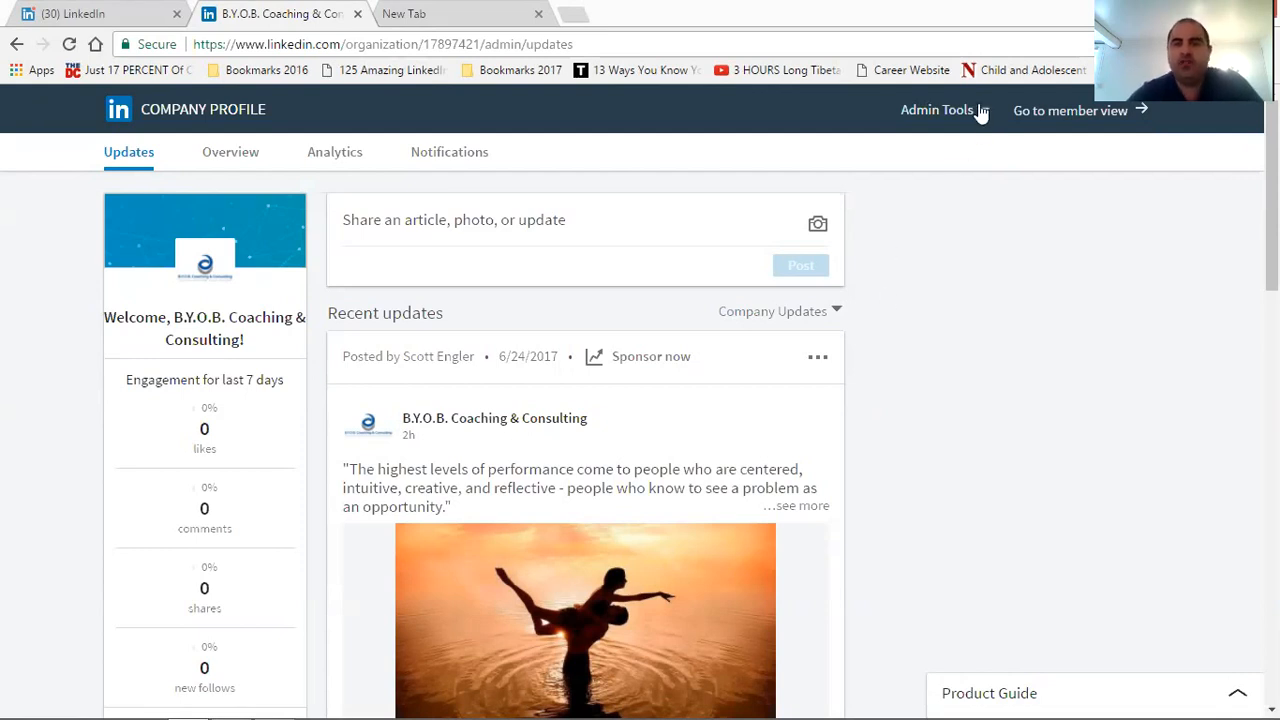
Reveal the Admin Tools menu with the showcase page option on the company header
{"action": "left_click", "coordinate": [936, 110]}
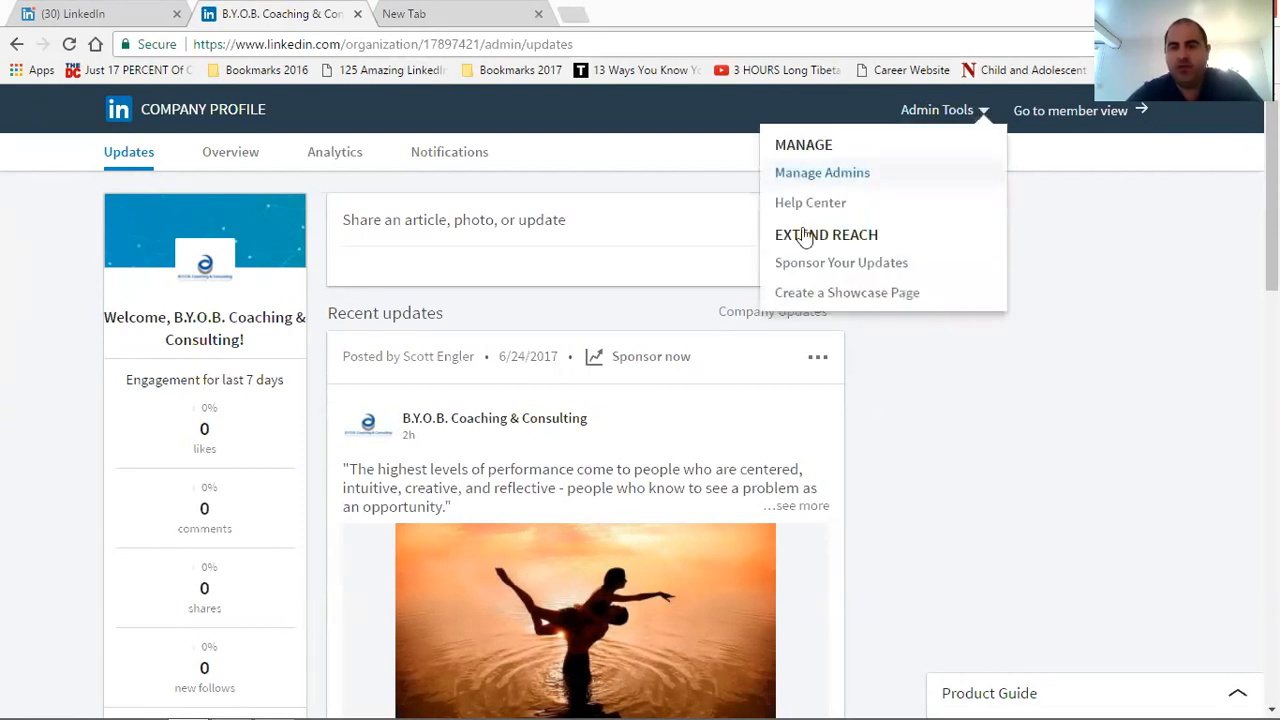
{"action": "mouse_move", "coordinate": [810, 292]}
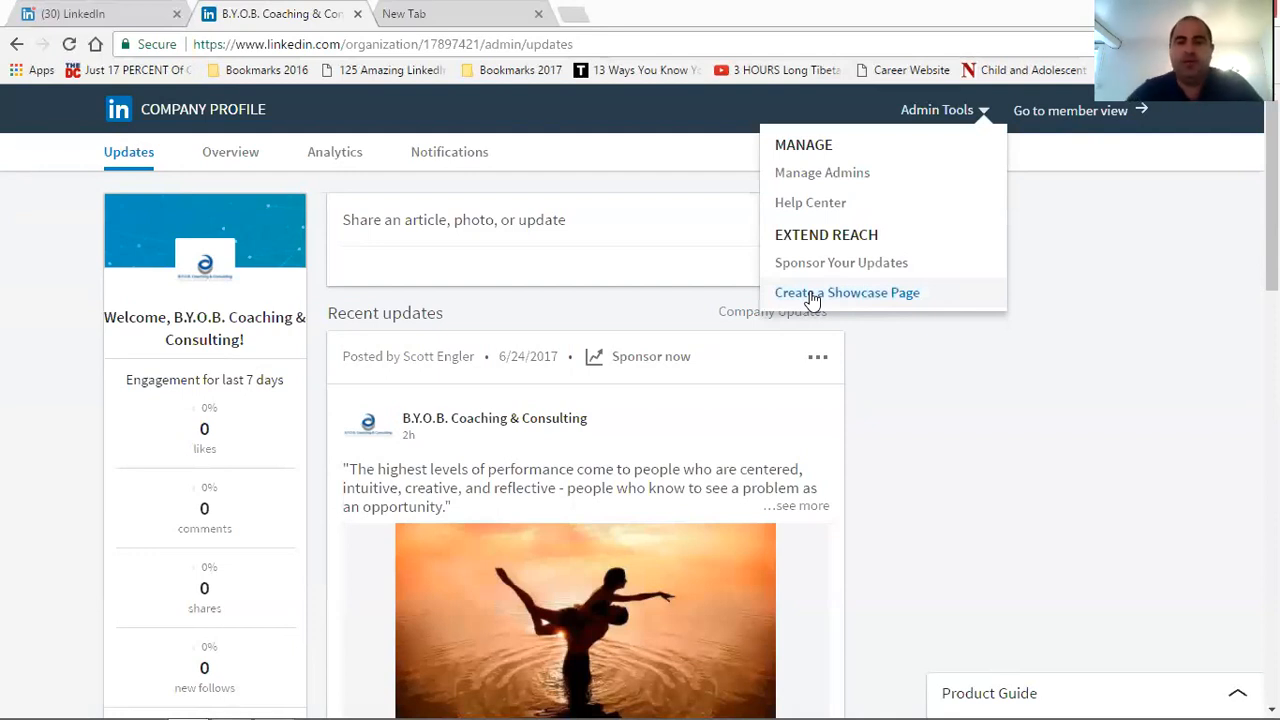
{"action": "mouse_move", "coordinate": [820, 296]}
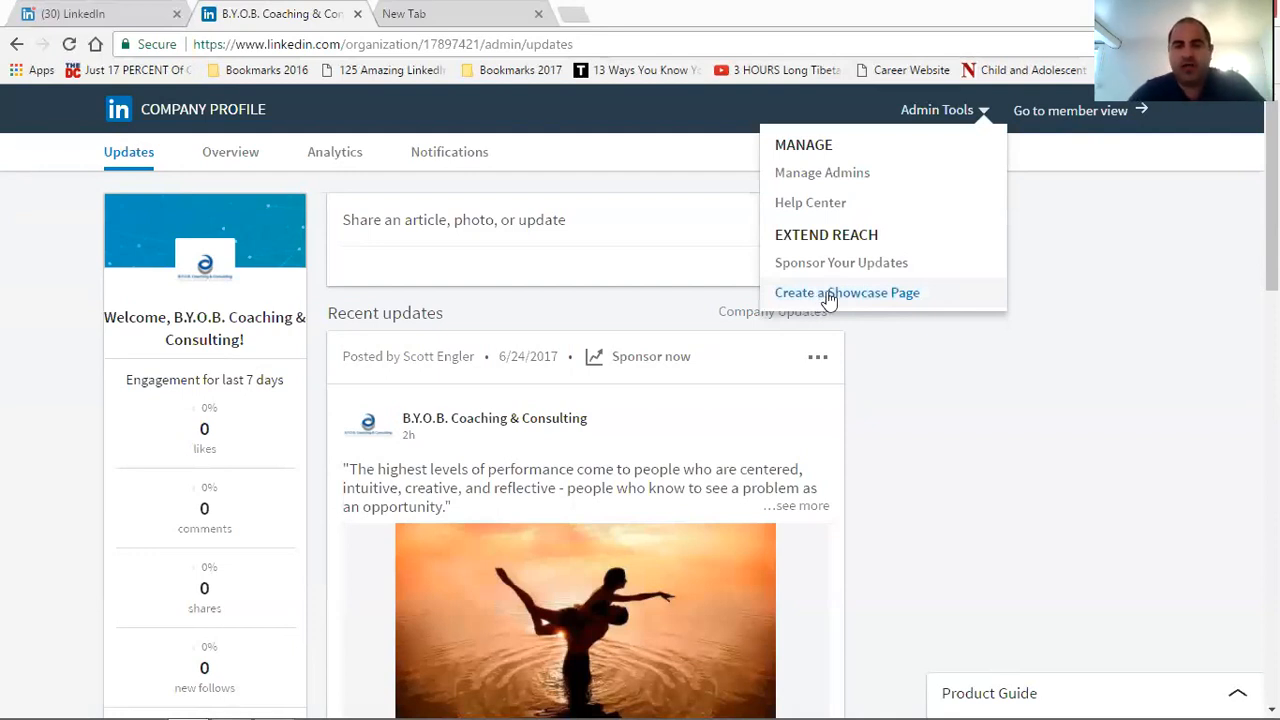
Create a new showcase page named Branson United under B.Y.O.B. Coaching
{"action": "left_click", "coordinate": [846, 292]}
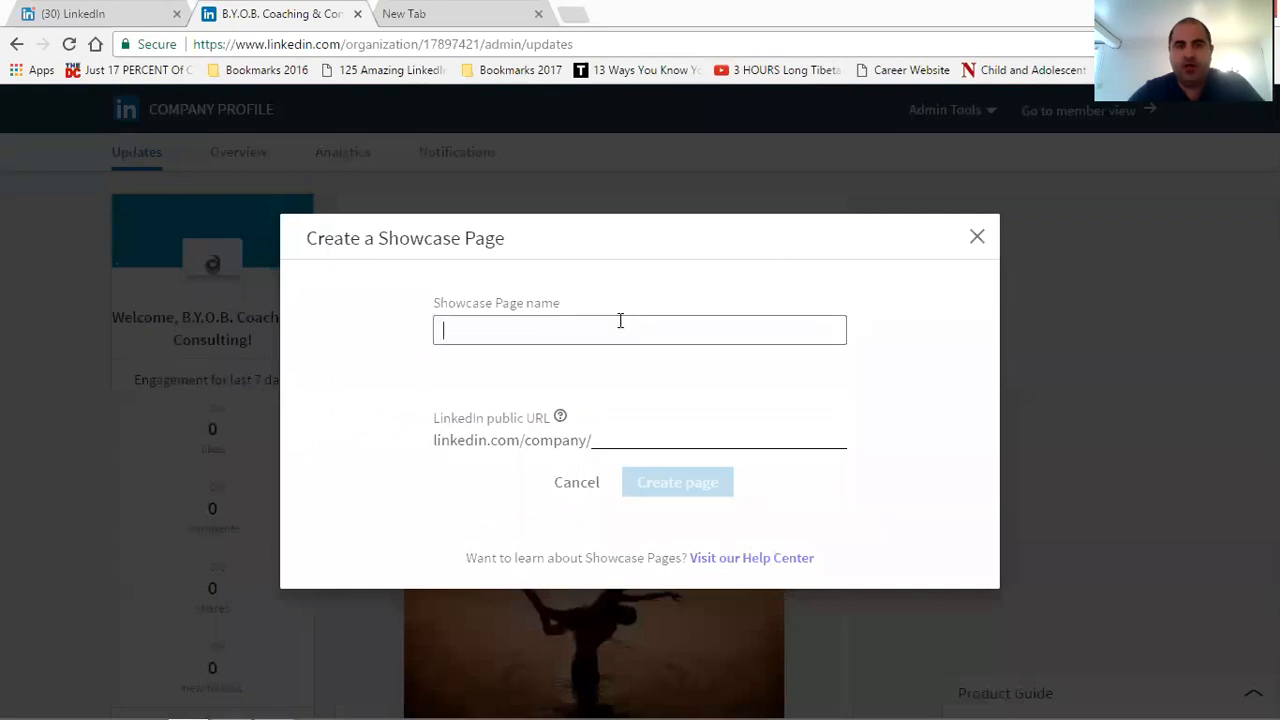
{"action": "left_click", "coordinate": [640, 330]}
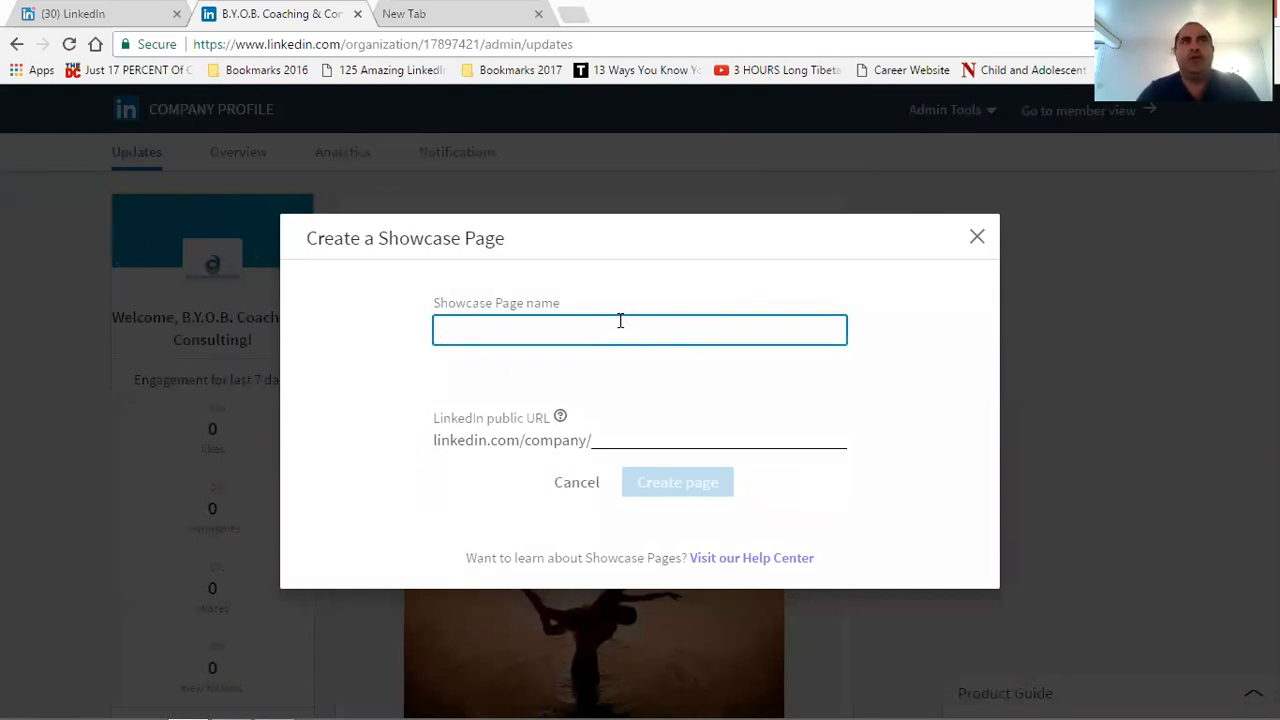
{"action": "type", "text": "Branso"}
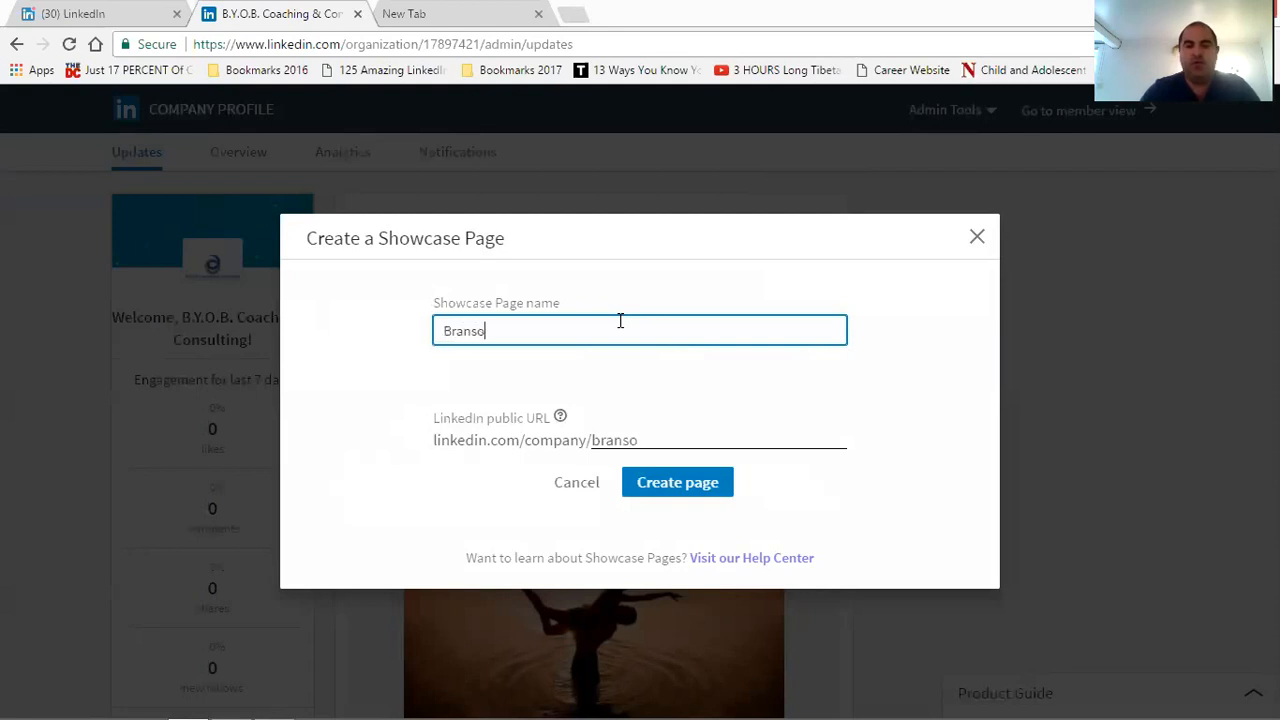
{"action": "type", "text": "n"}
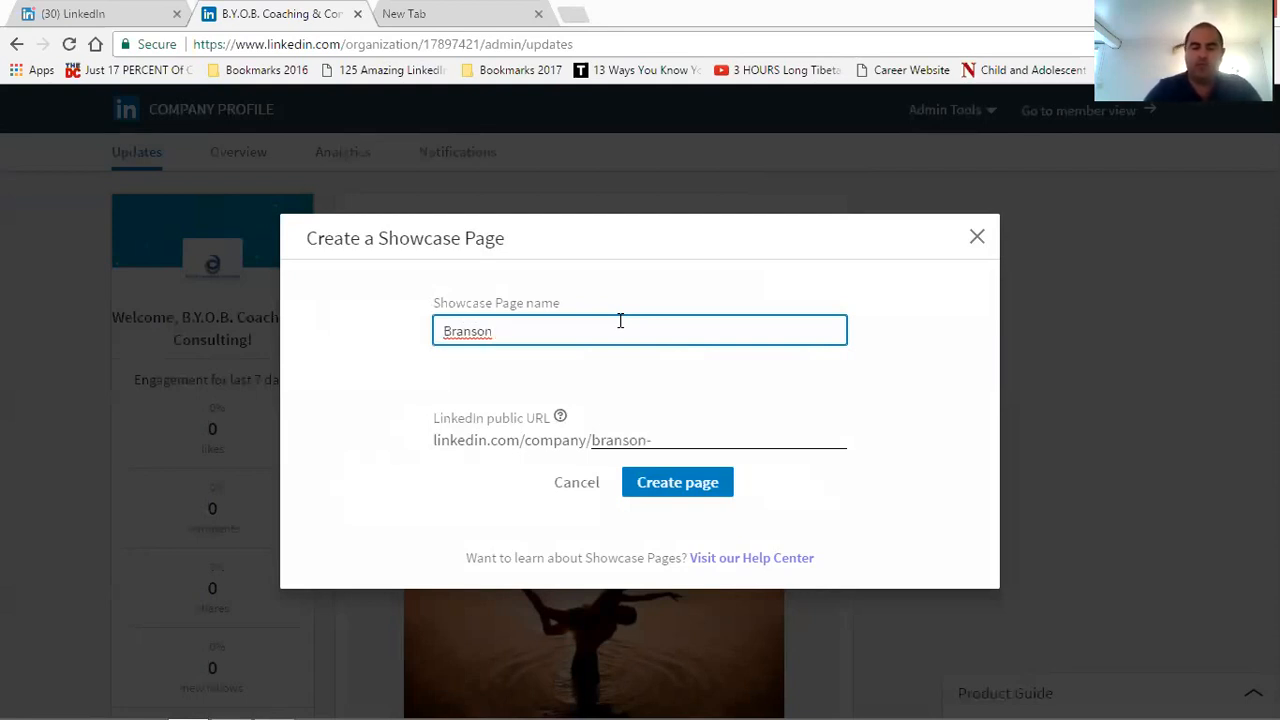
{"action": "type", "text": "Un"}
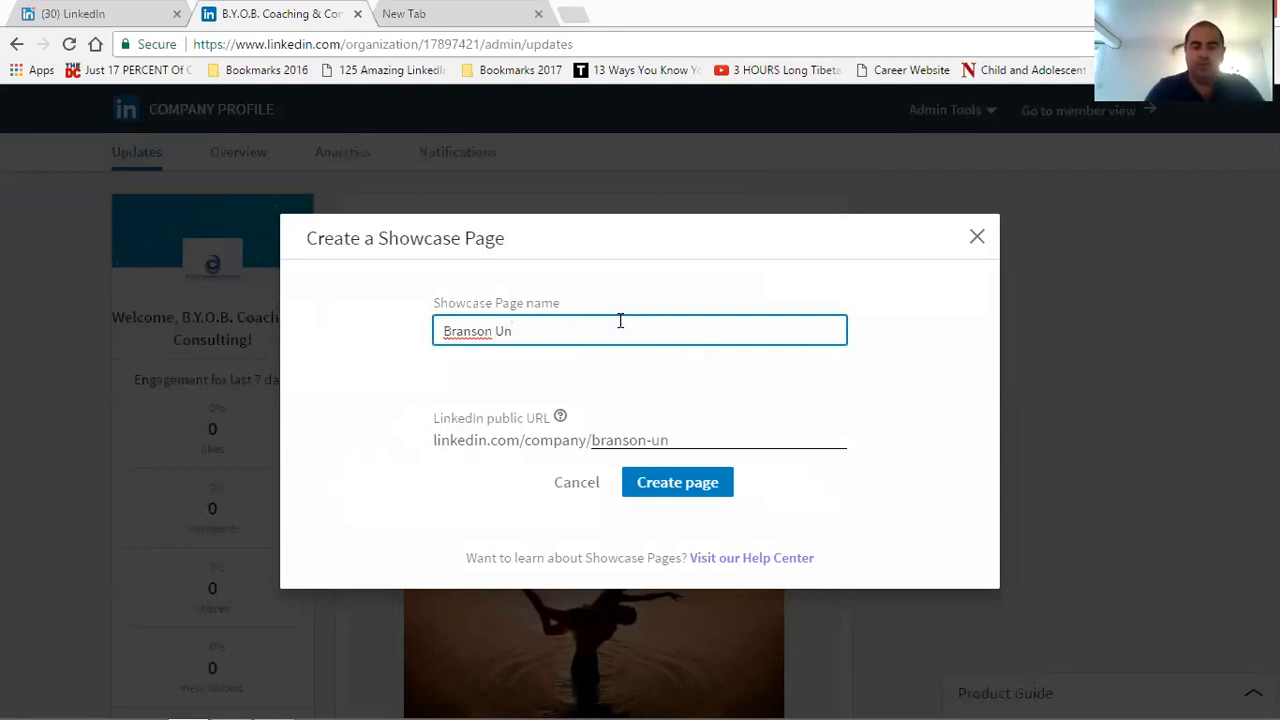
{"action": "type", "text": "ited"}
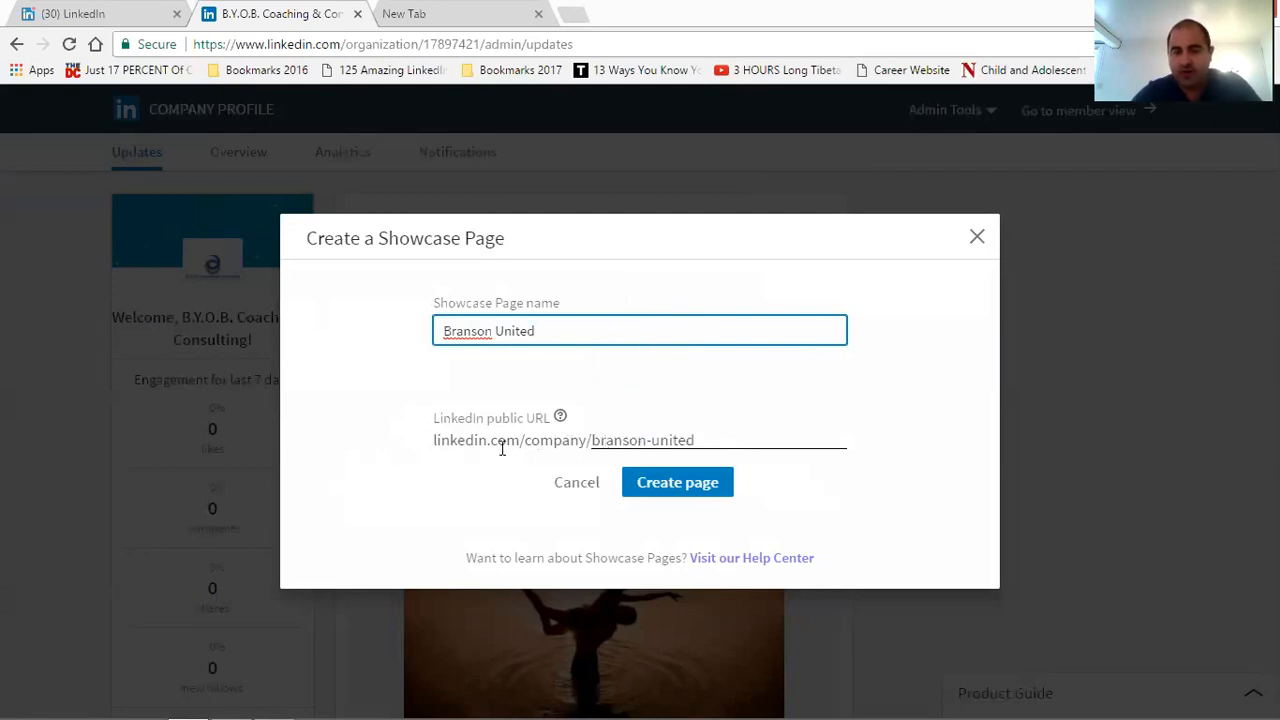
{"action": "mouse_move", "coordinate": [676, 482]}
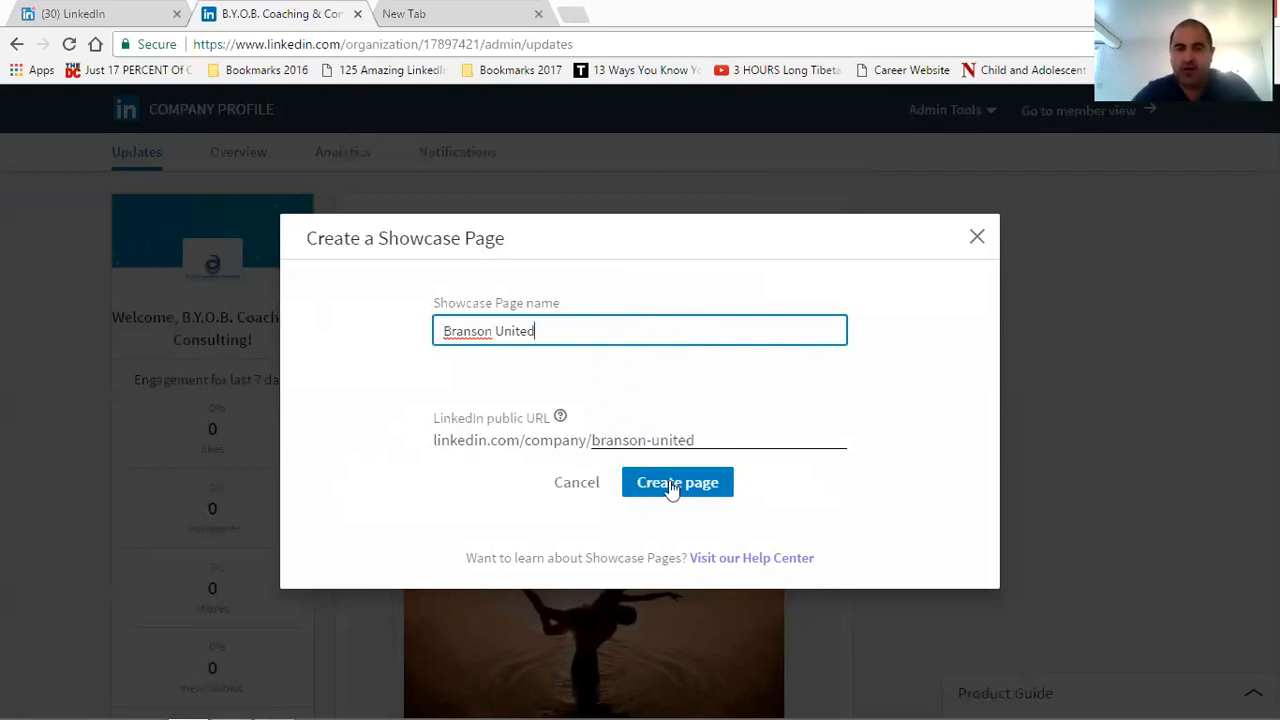
{"action": "left_click", "coordinate": [676, 482]}
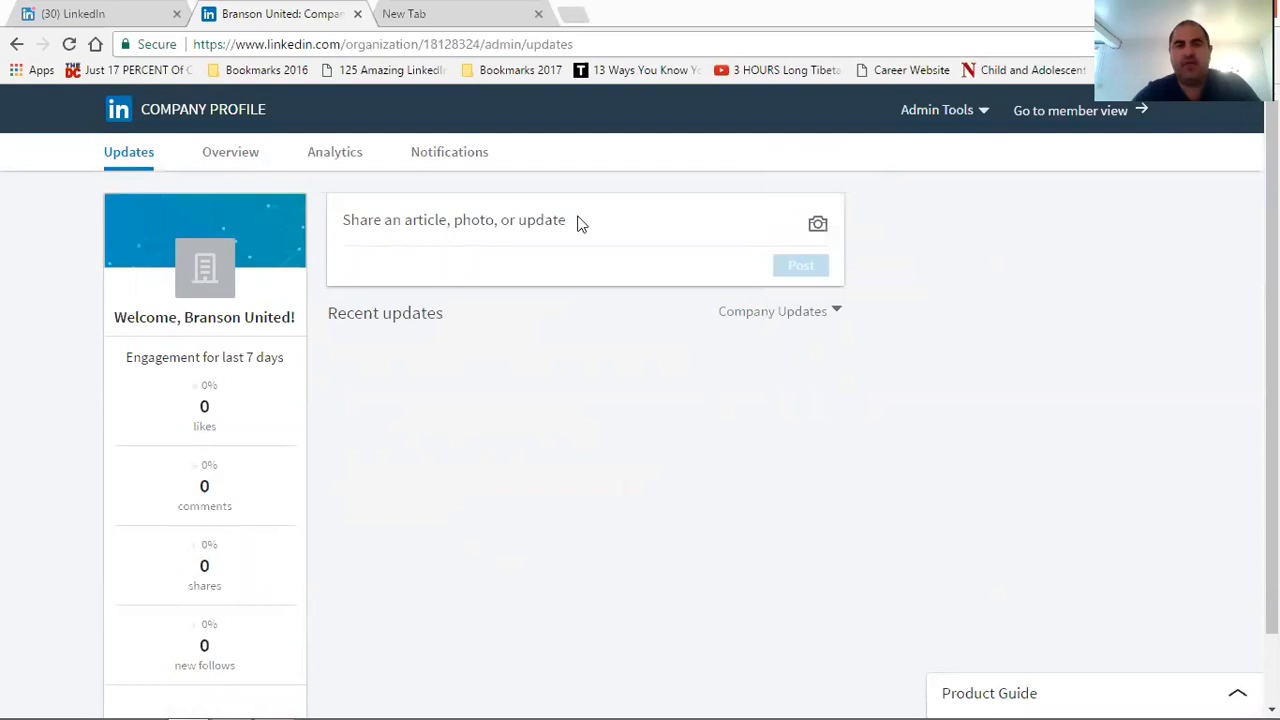
{"action": "mouse_move", "coordinate": [538, 230]}
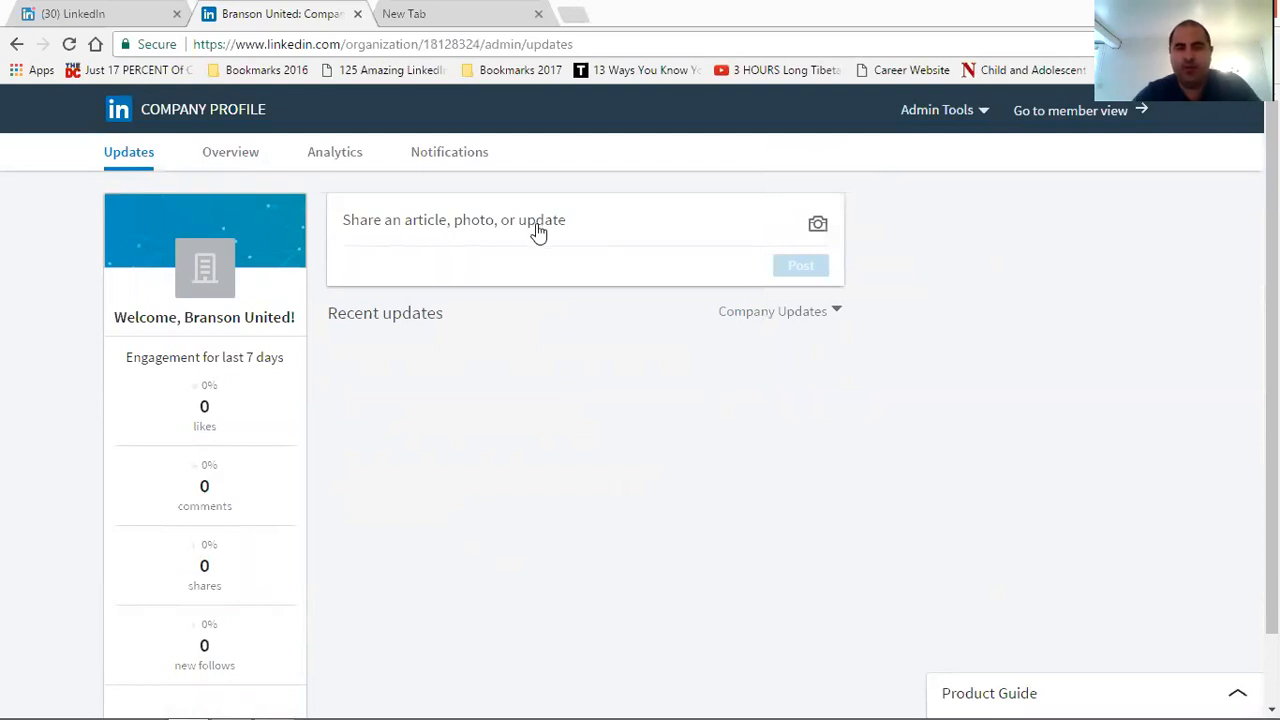
Start a Branson United update with the word 'just' in the share box
{"action": "left_click", "coordinate": [454, 220]}
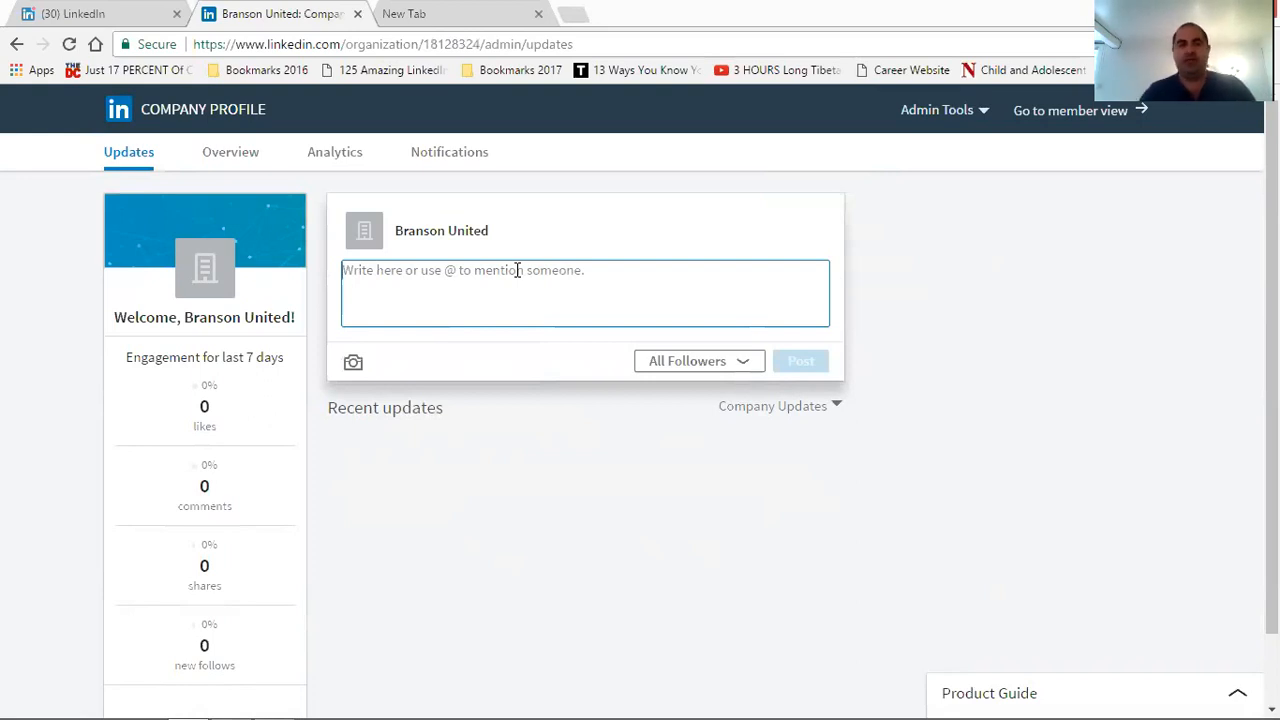
{"action": "mouse_move", "coordinate": [616, 302]}
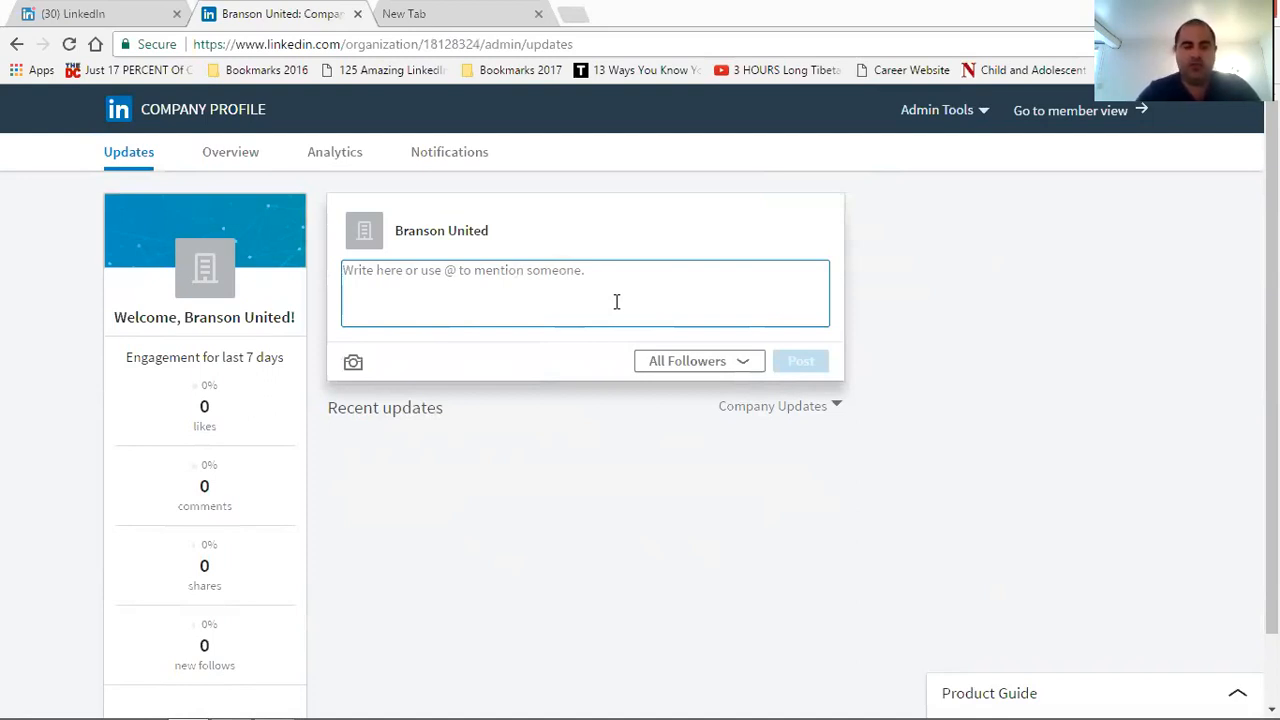
{"action": "type", "text": "just"}
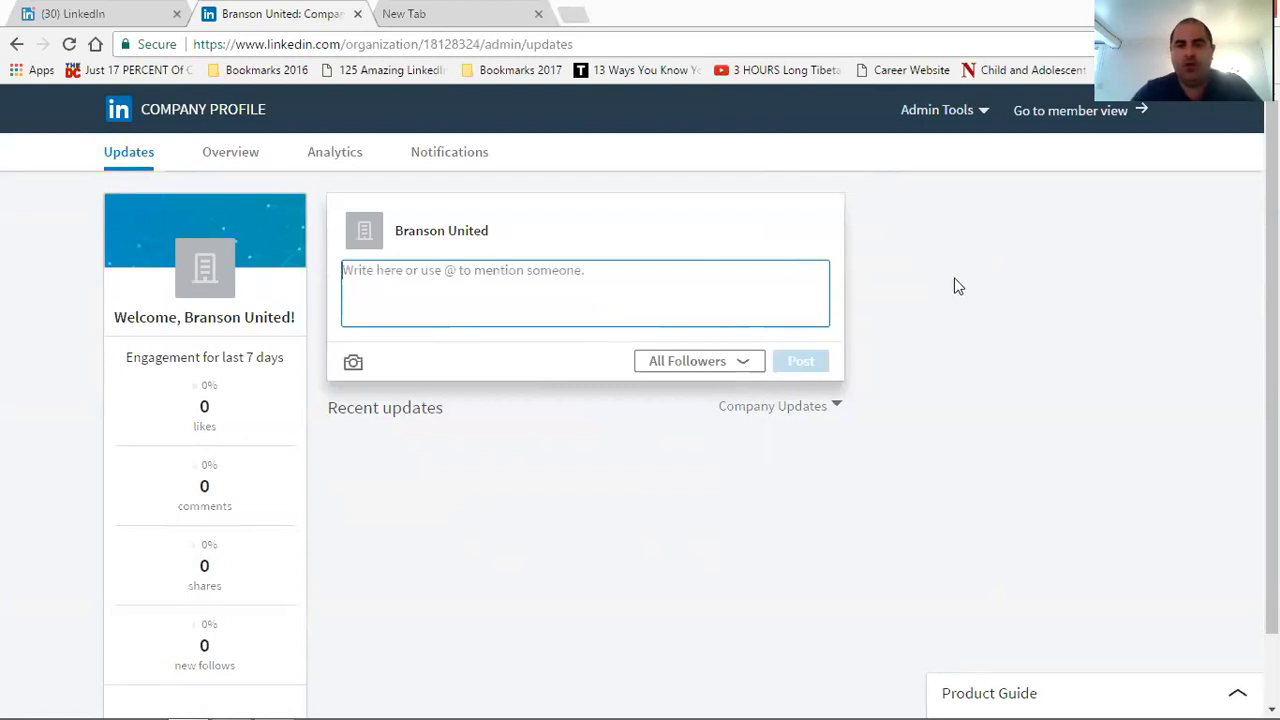
{"action": "mouse_move", "coordinate": [1028, 336]}
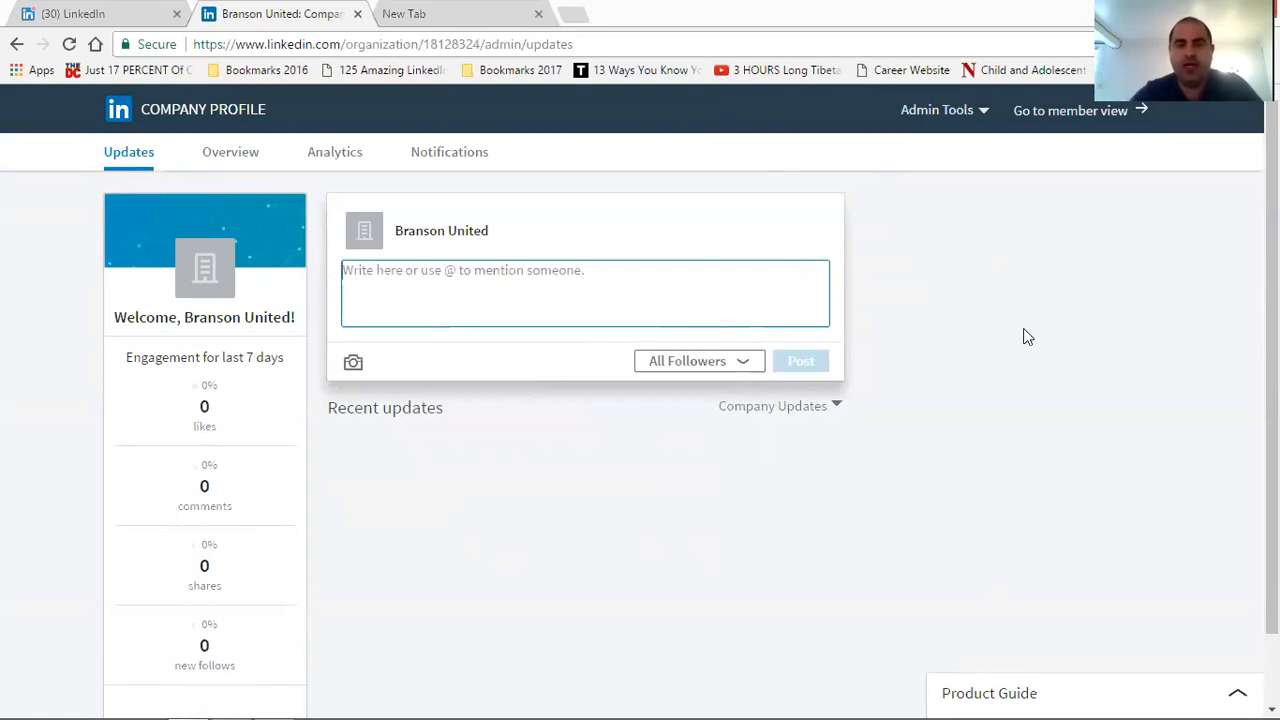
{"action": "mouse_move", "coordinate": [700, 192]}
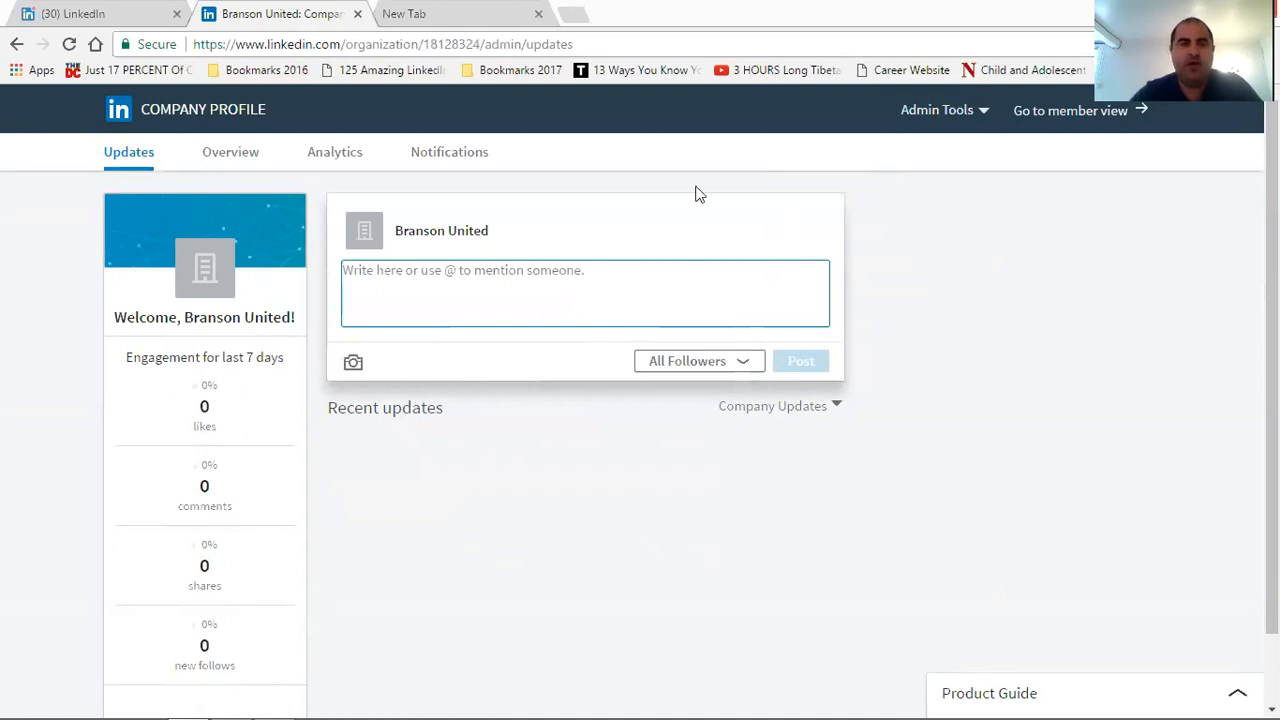
{"action": "mouse_move", "coordinate": [98, 14]}
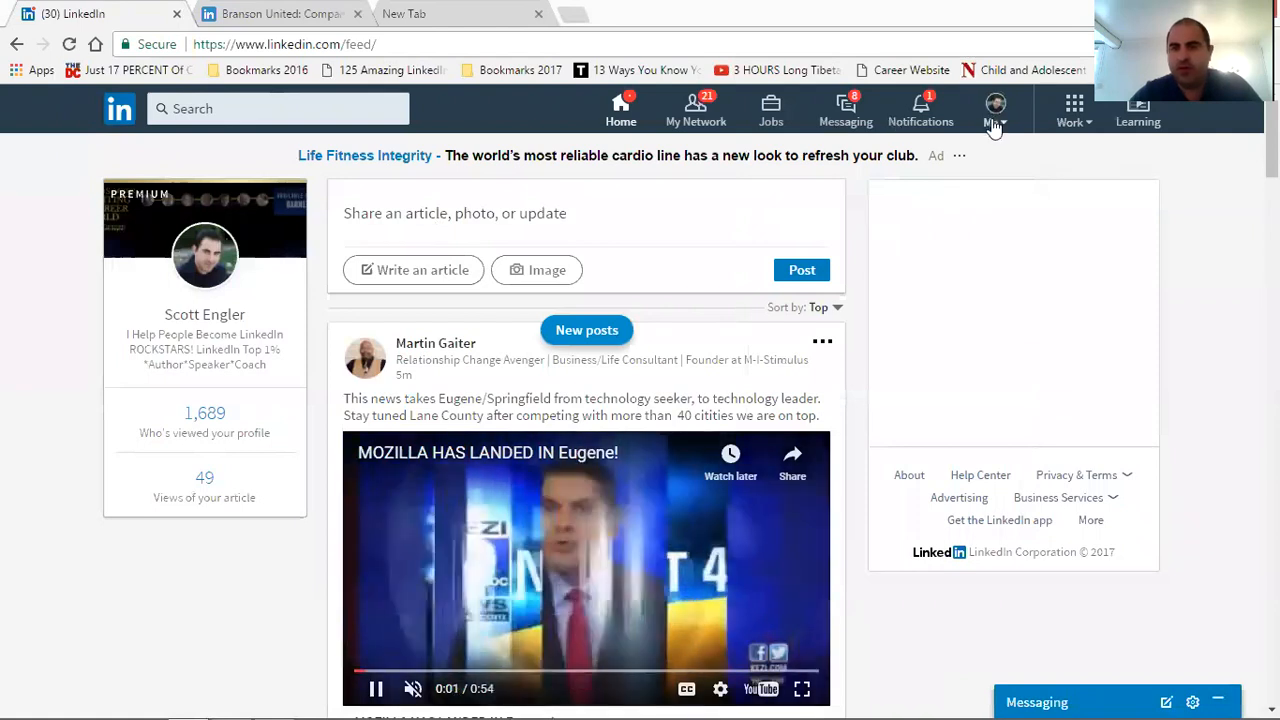
{"action": "left_click", "coordinate": [996, 108]}
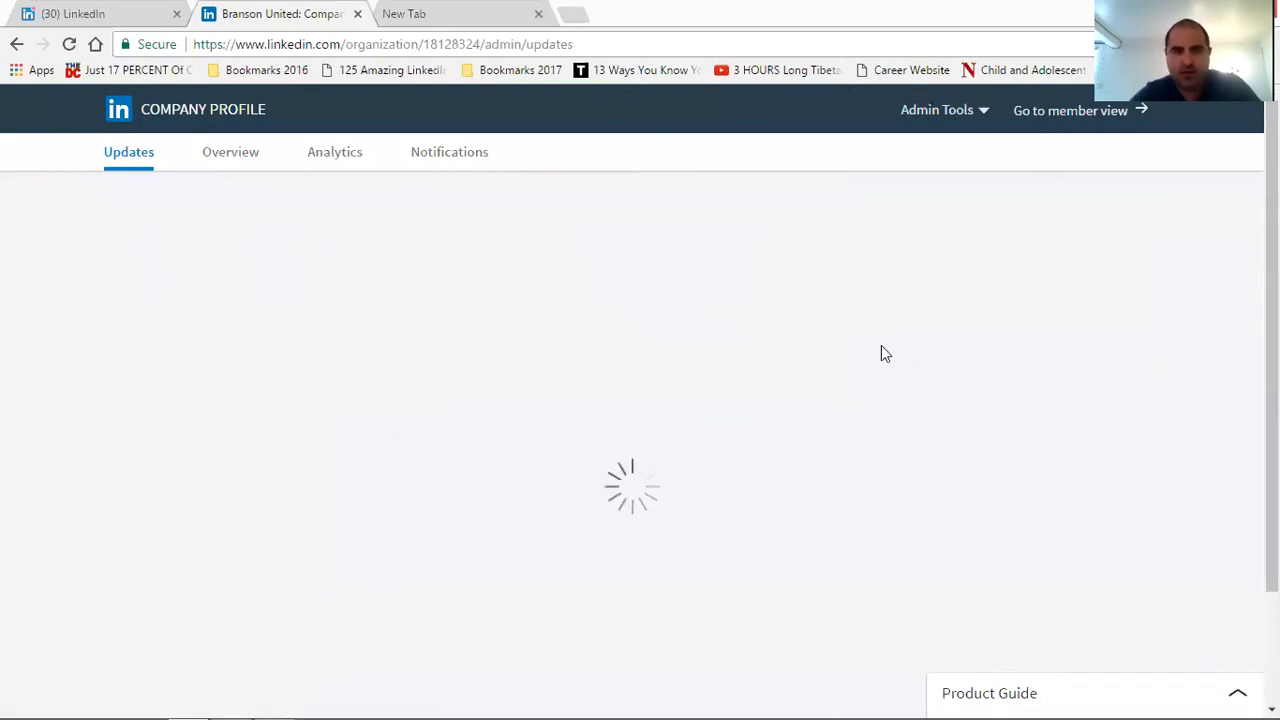
{"action": "left_click", "coordinate": [230, 152]}
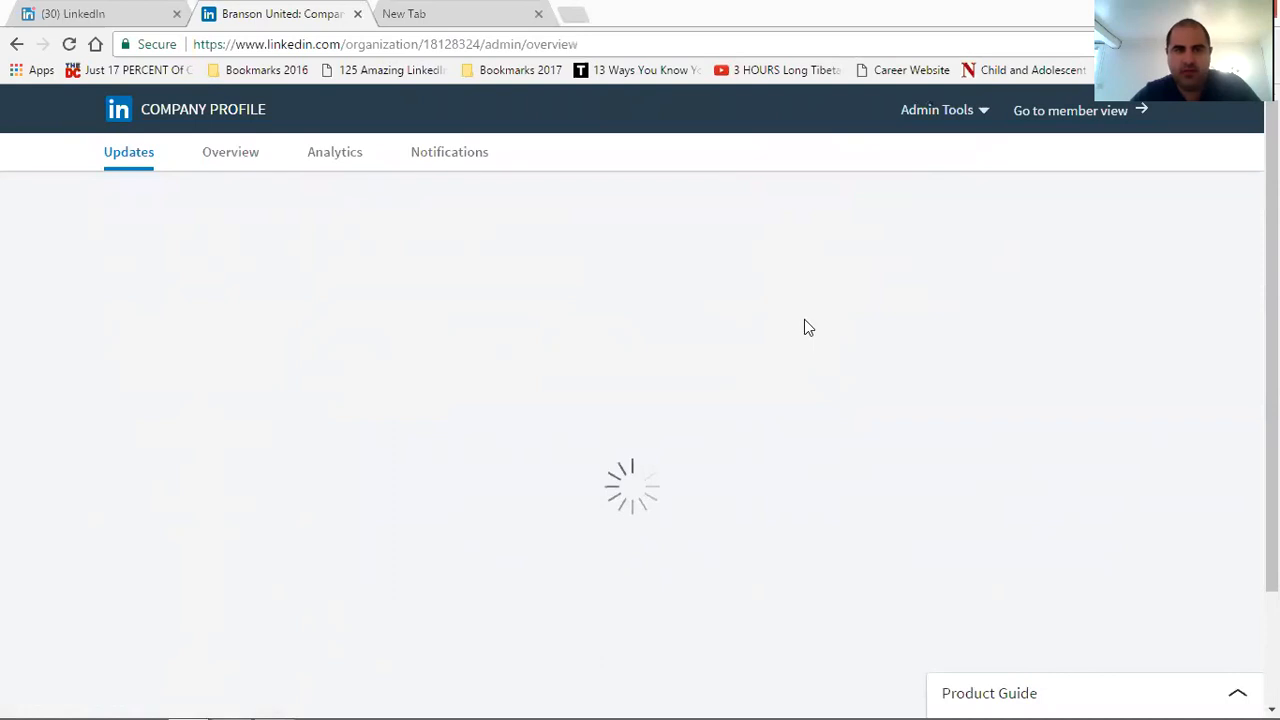
{"action": "left_click", "coordinate": [230, 152]}
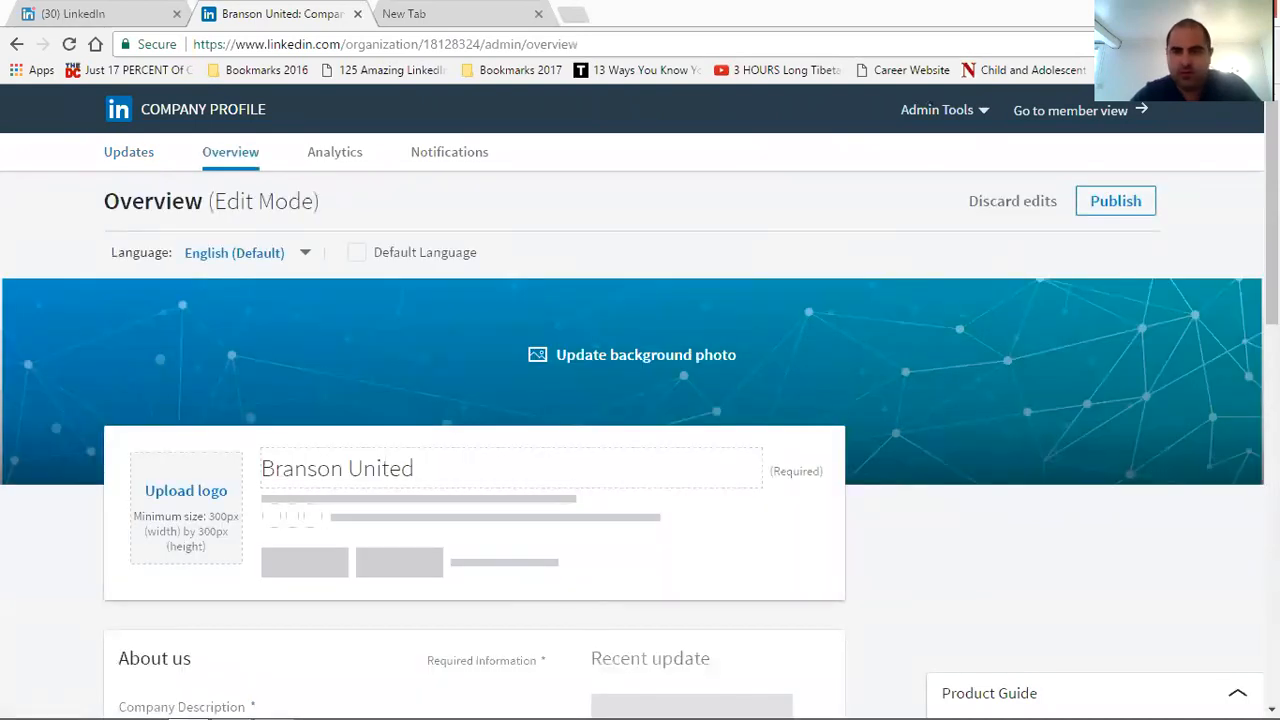
{"action": "scroll", "scroll_direction": "down", "scroll_amount": 3}
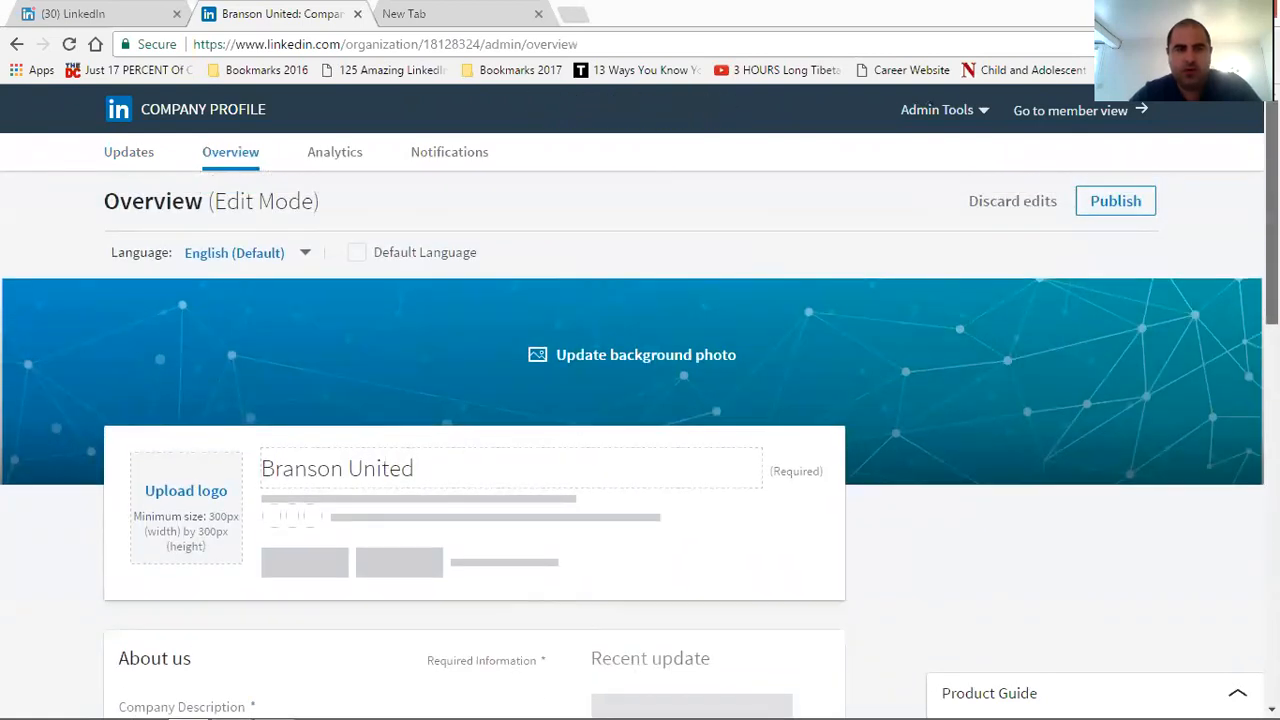
{"action": "mouse_move", "coordinate": [714, 354]}
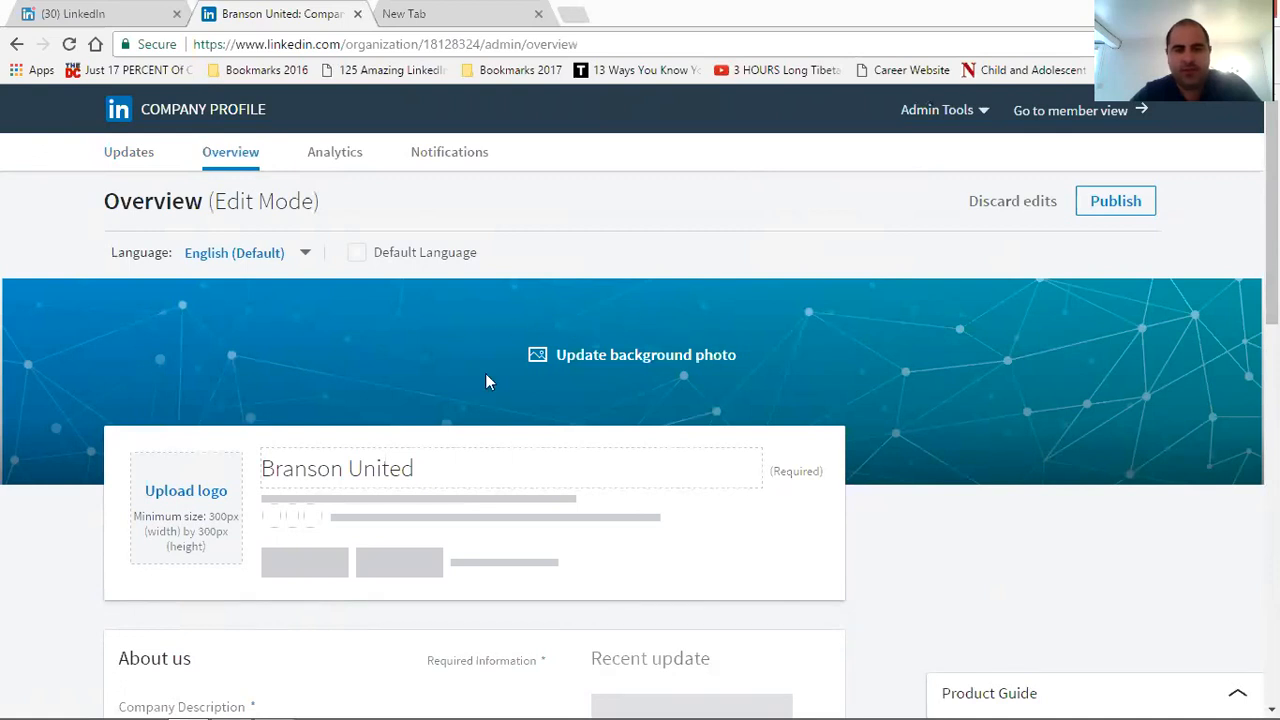
{"action": "mouse_move", "coordinate": [520, 384]}
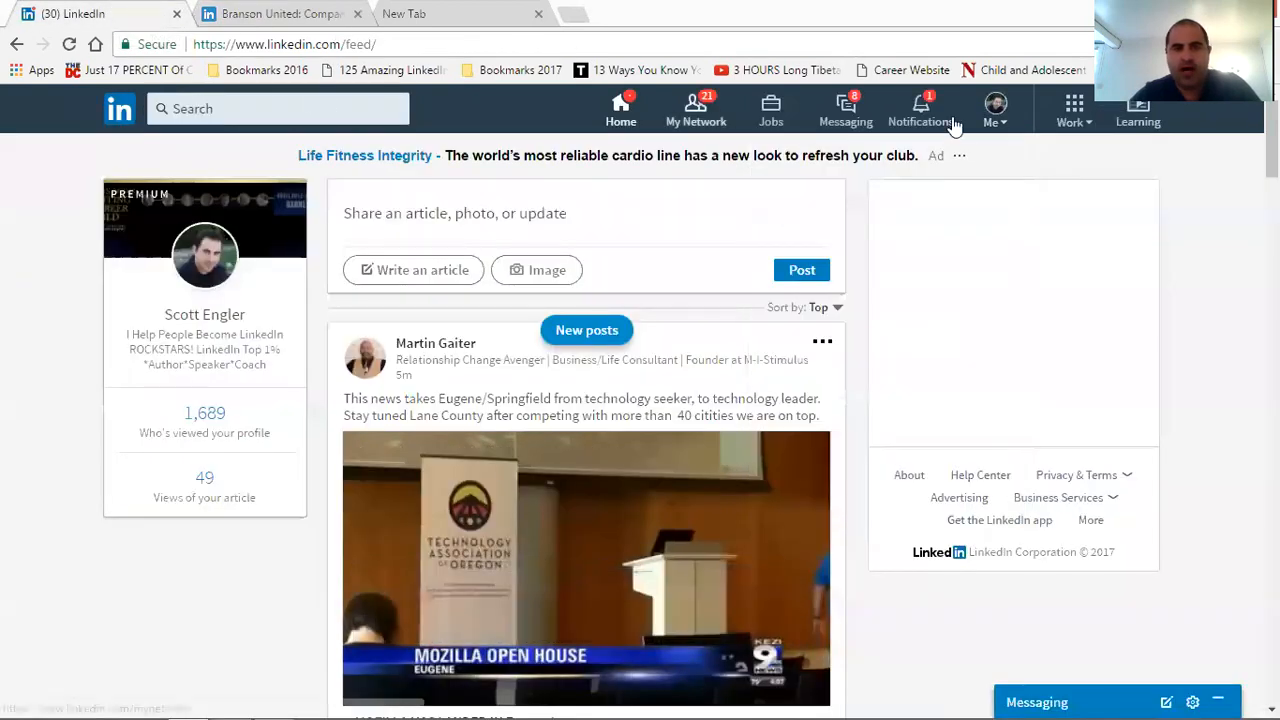
Go to the firstclassservices showcase page admin view via the Me menu's Manage list
{"action": "left_click", "coordinate": [992, 110]}
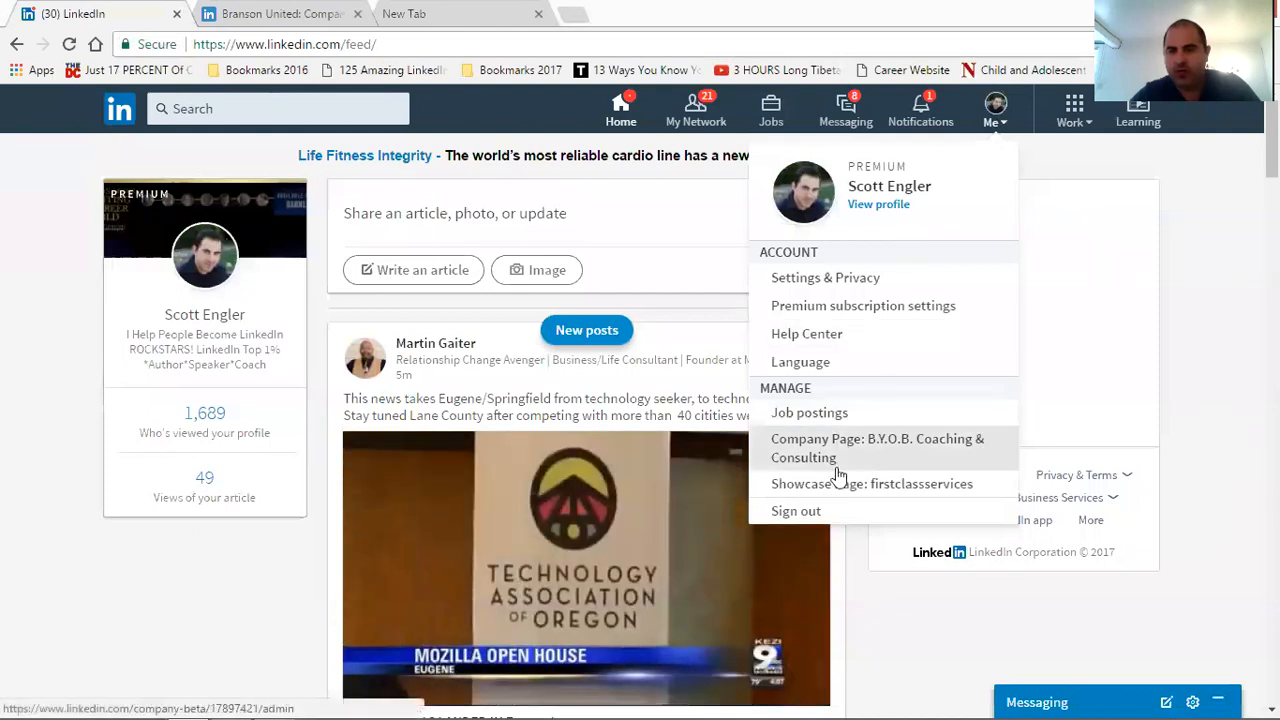
{"action": "mouse_move", "coordinate": [858, 490]}
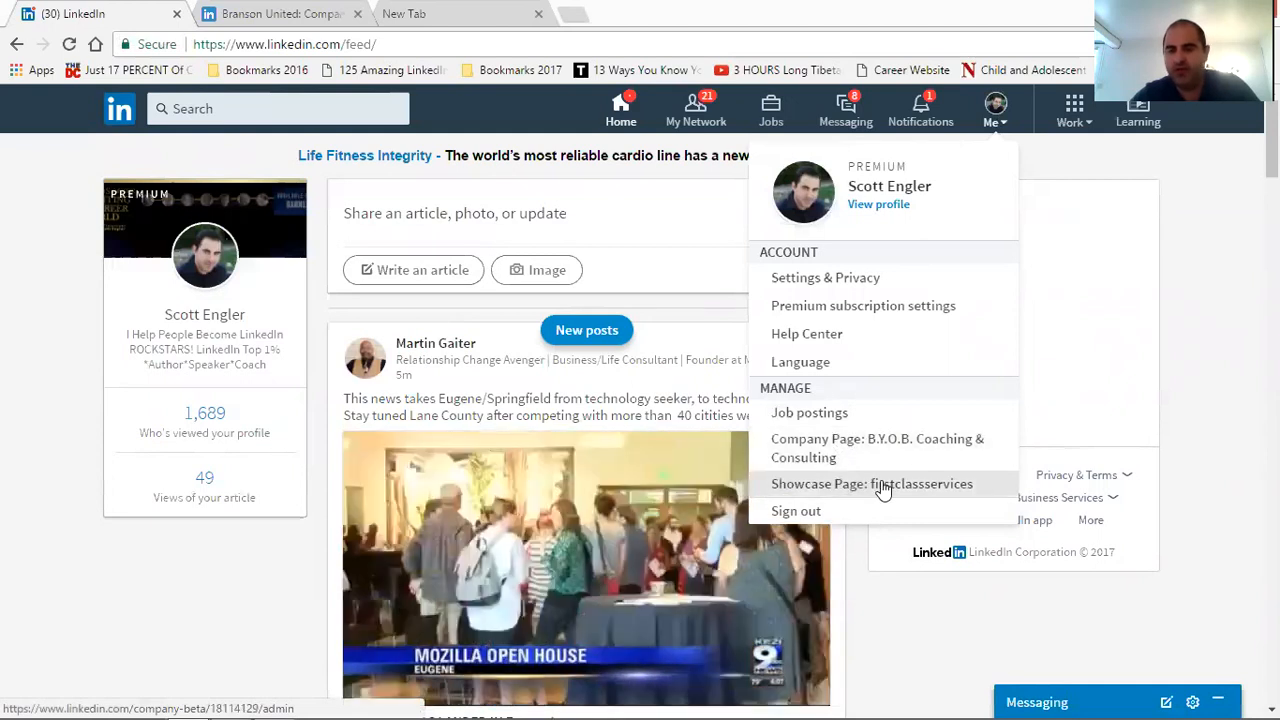
{"action": "left_click", "coordinate": [872, 482]}
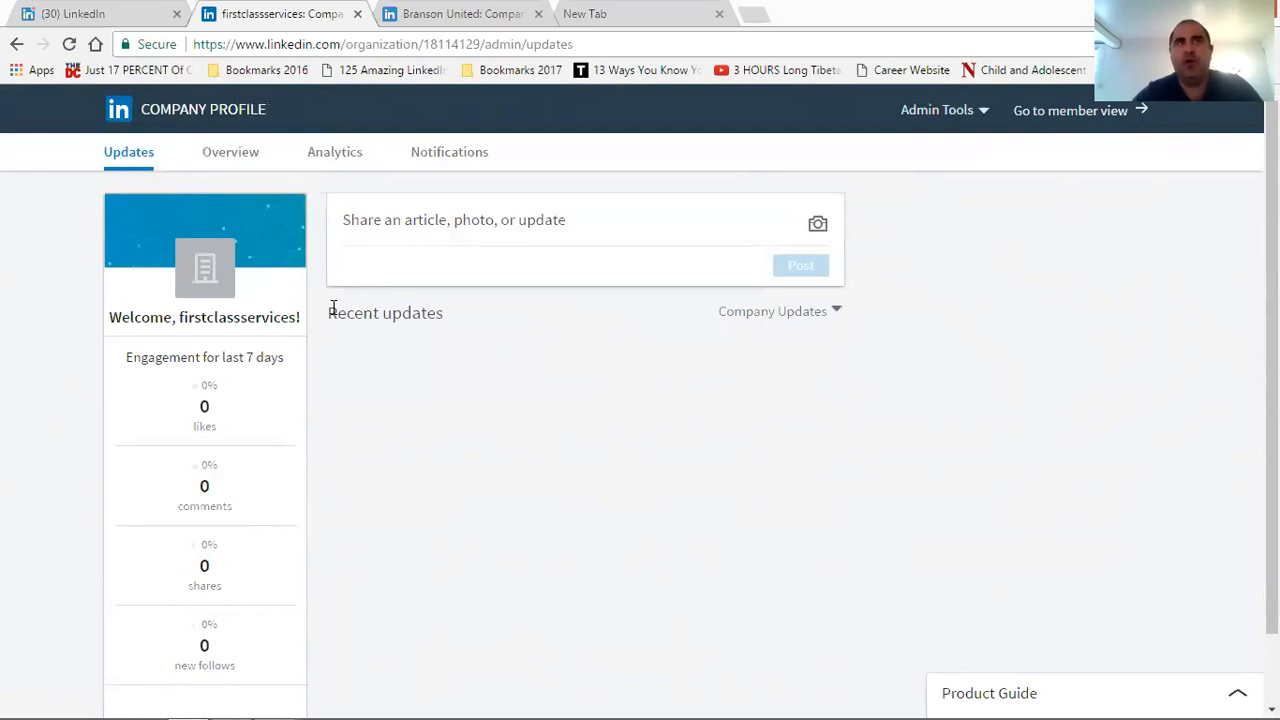
{"action": "mouse_move", "coordinate": [514, 352]}
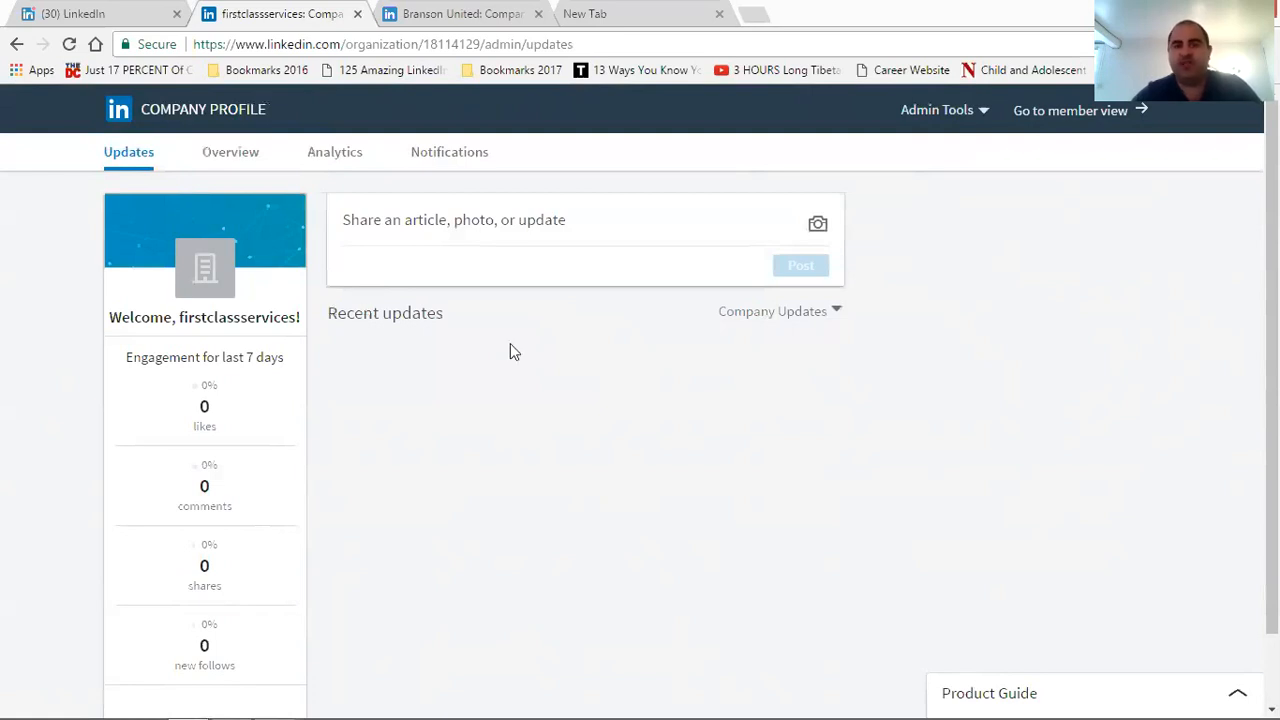
{"action": "mouse_move", "coordinate": [504, 388]}
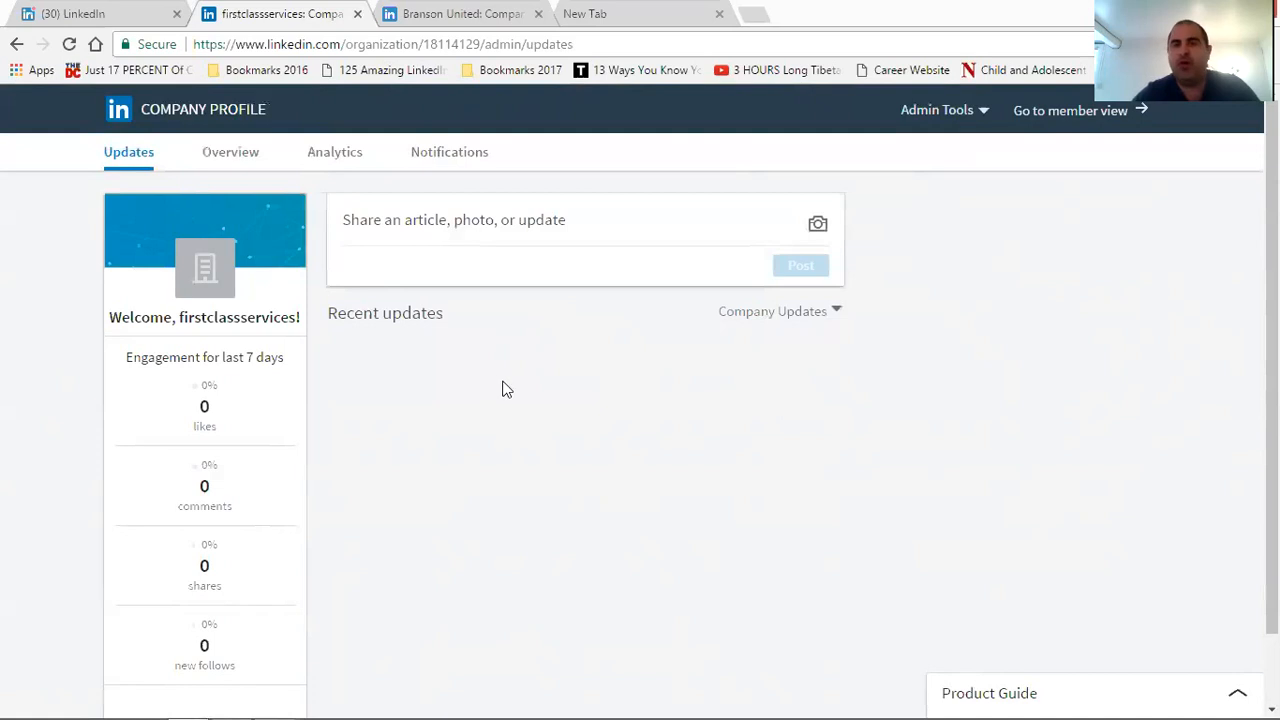
{"action": "mouse_move", "coordinate": [448, 152]}
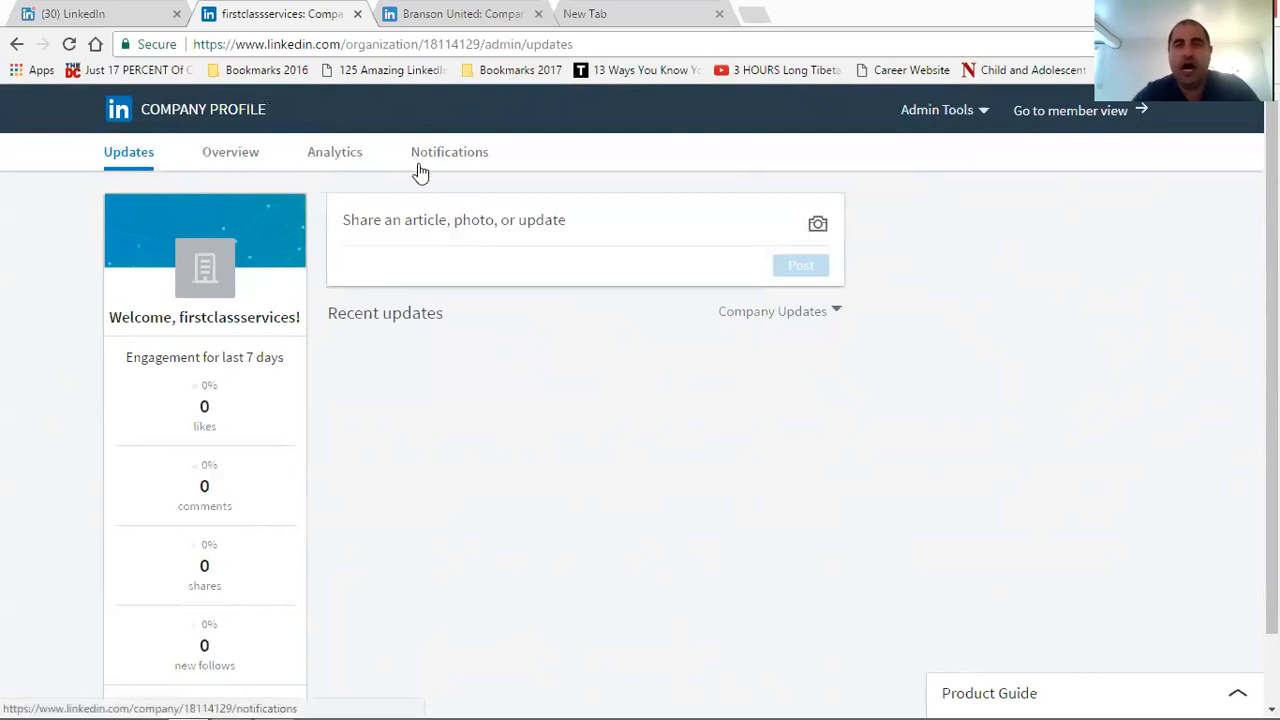
{"action": "mouse_move", "coordinate": [332, 132]}
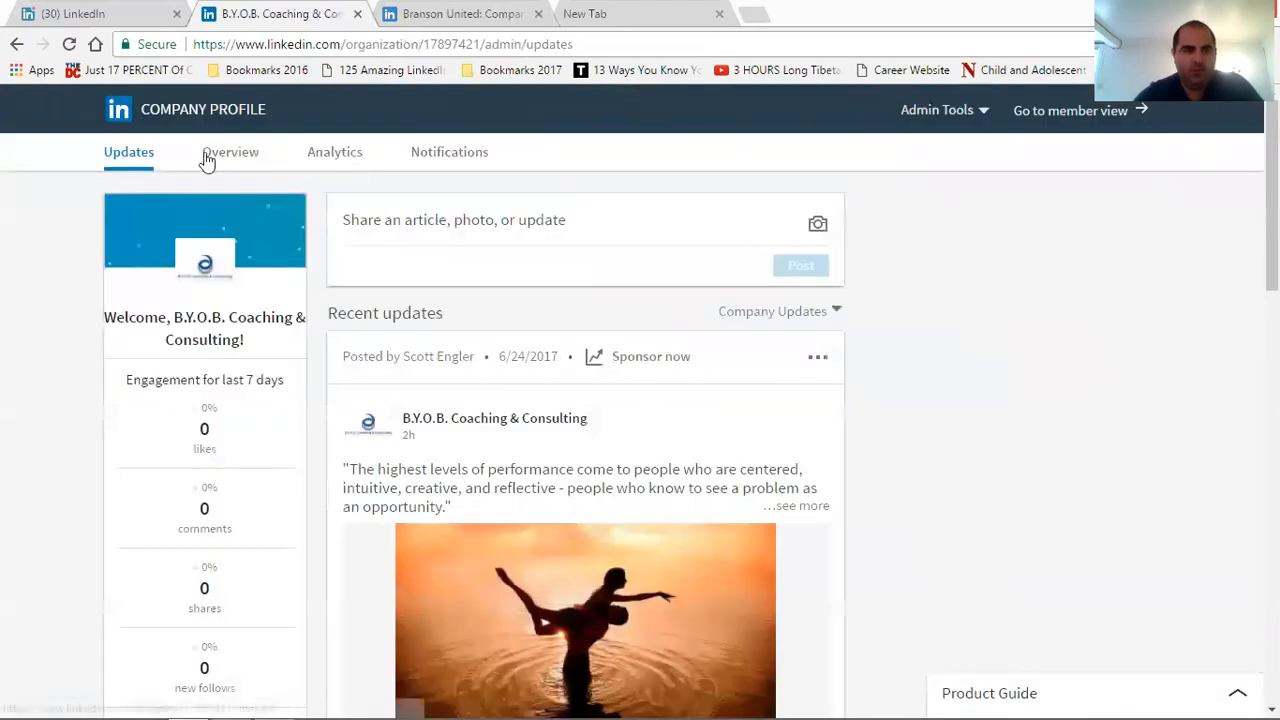
{"action": "mouse_move", "coordinate": [232, 152]}
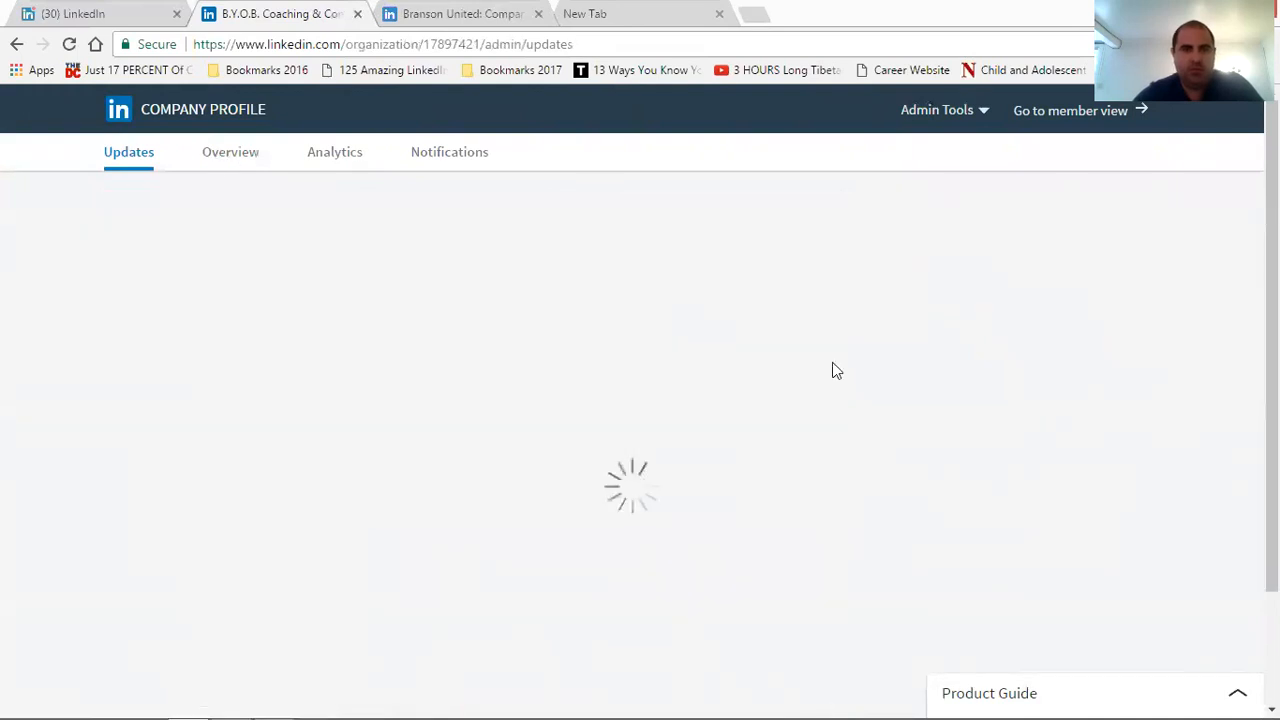
Review the B.Y.O.B. company Overview, scrolling through its description
{"action": "left_click", "coordinate": [230, 152]}
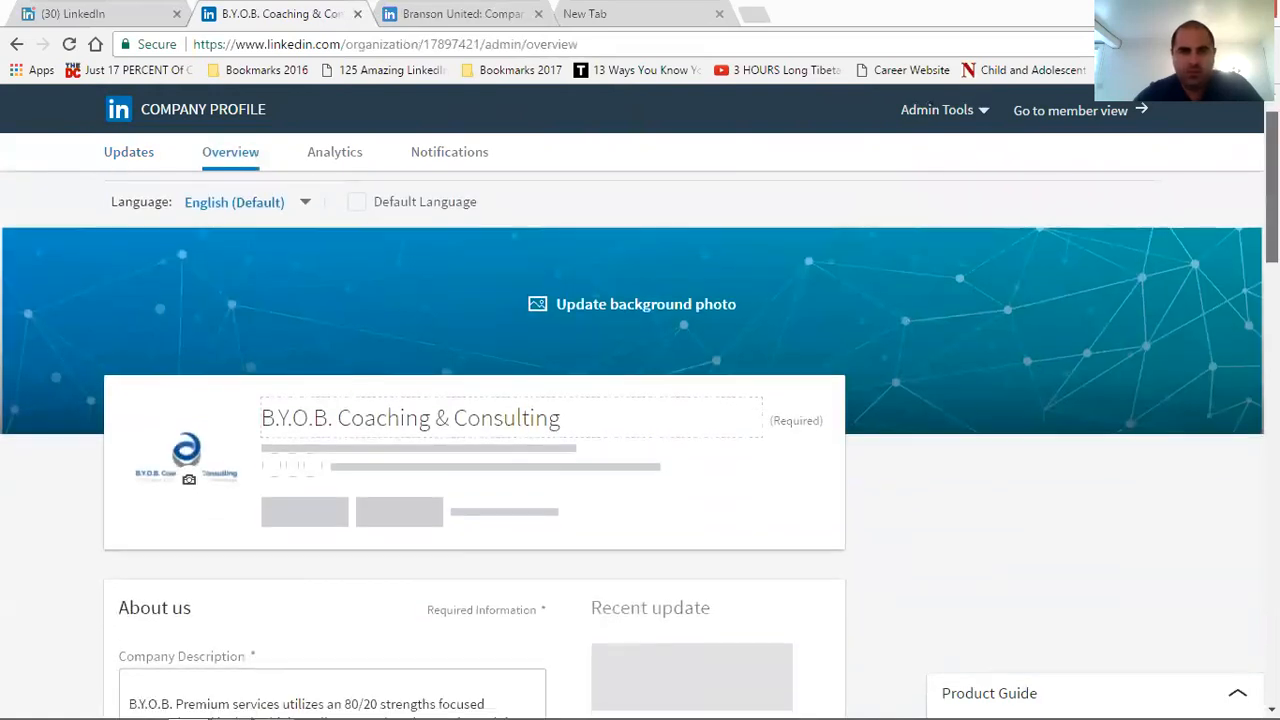
{"action": "scroll", "scroll_direction": "down", "scroll_amount": 3}
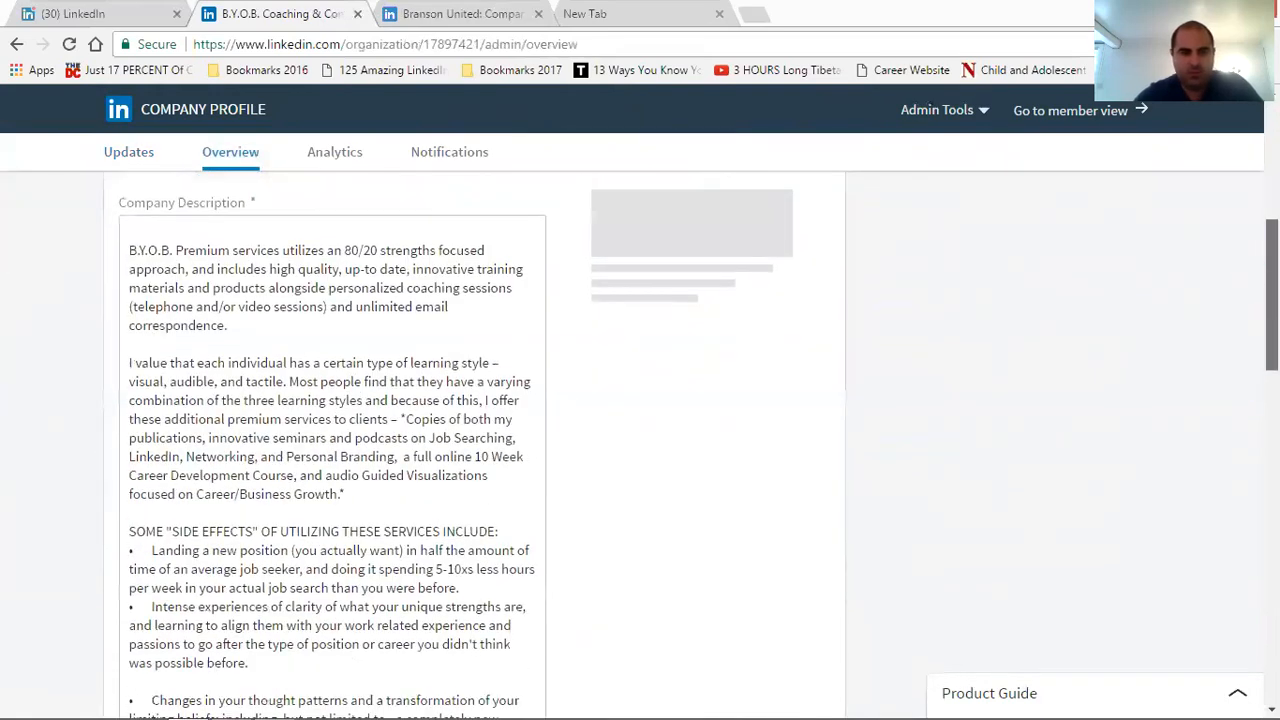
{"action": "scroll", "scroll_direction": "down", "scroll_amount": 3}
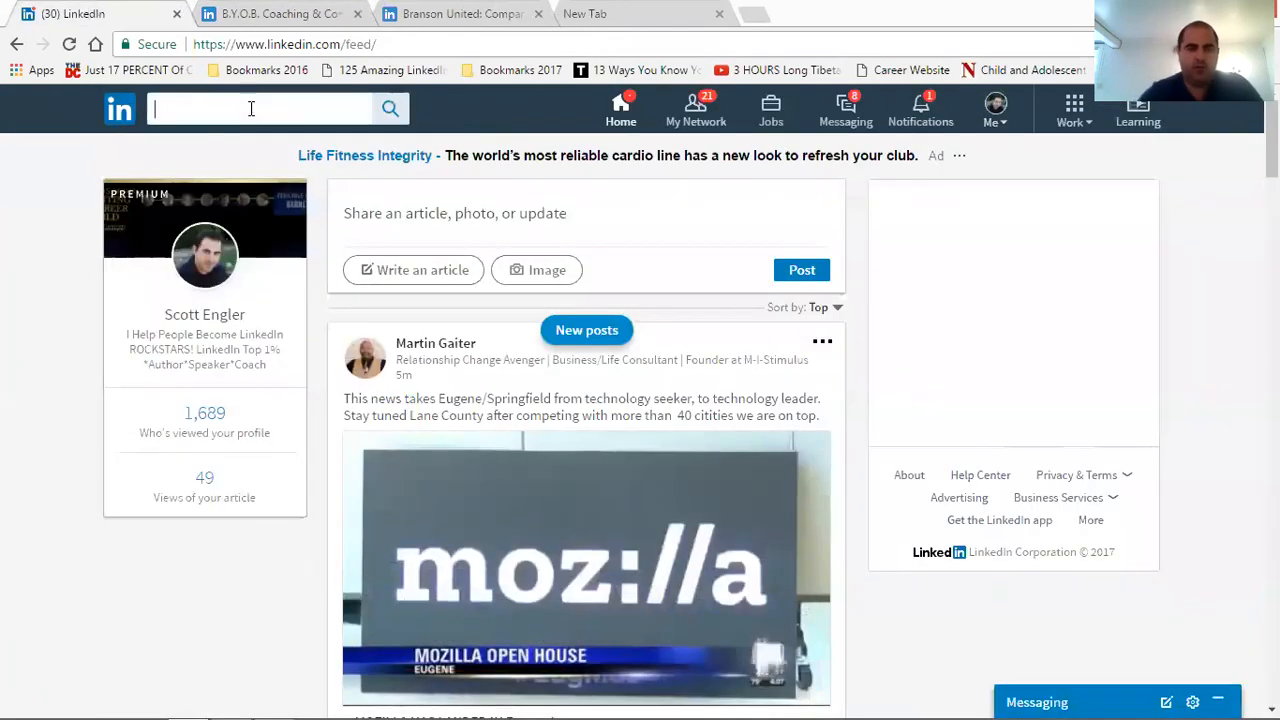
Search 'B.Y.' and browse the public B.Y.O.B. Coaching & Consulting page
{"action": "type", "text": "B.Y."}
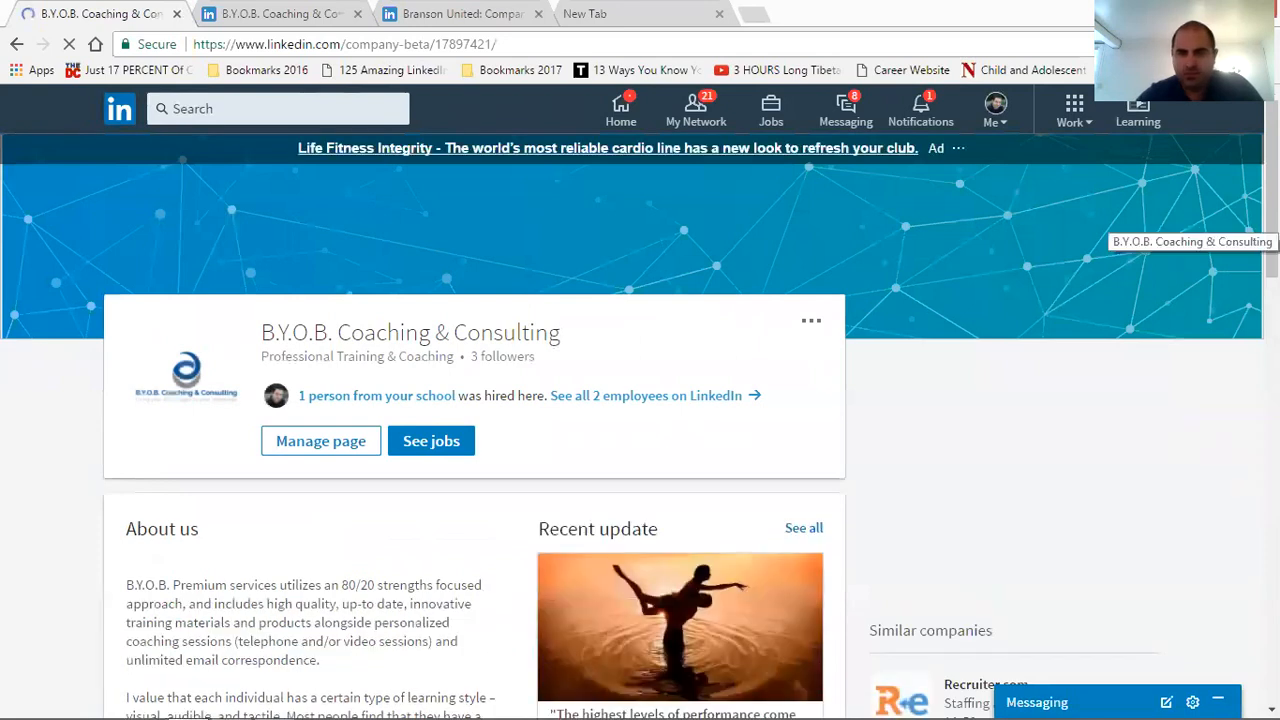
{"action": "scroll", "scroll_direction": "down", "scroll_amount": 3}
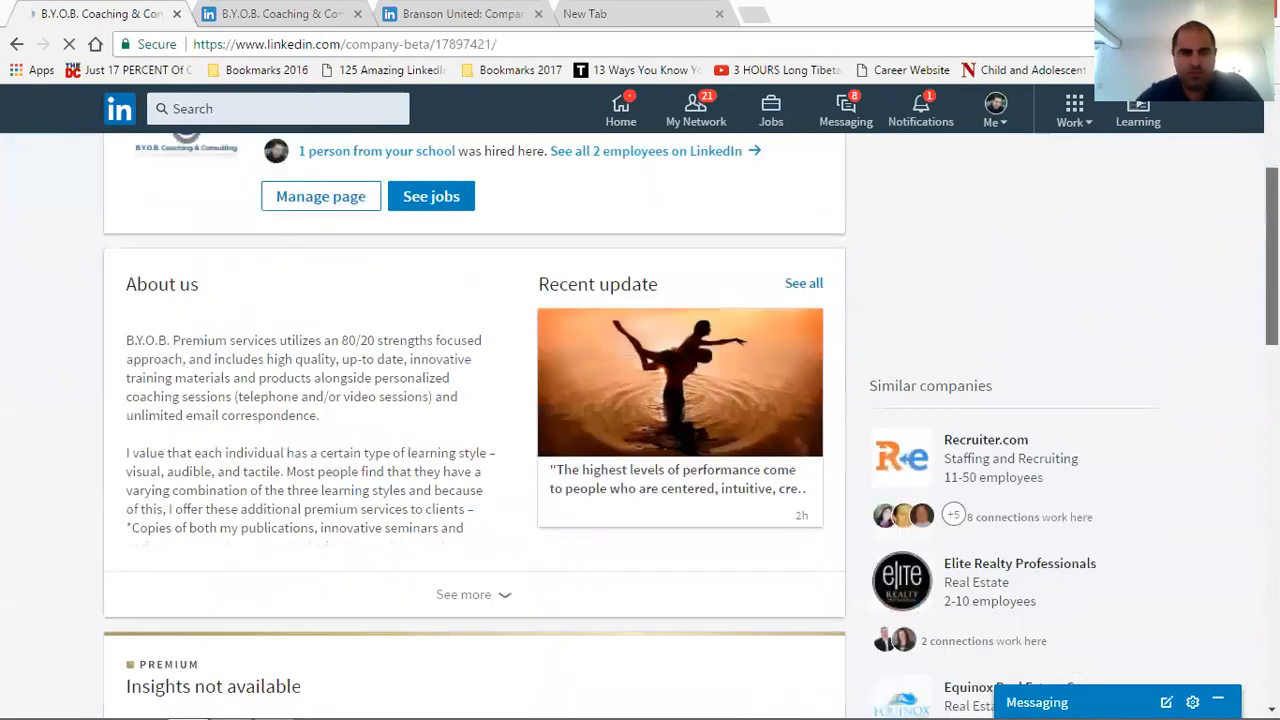
{"action": "scroll", "scroll_direction": "down", "scroll_amount": 3}
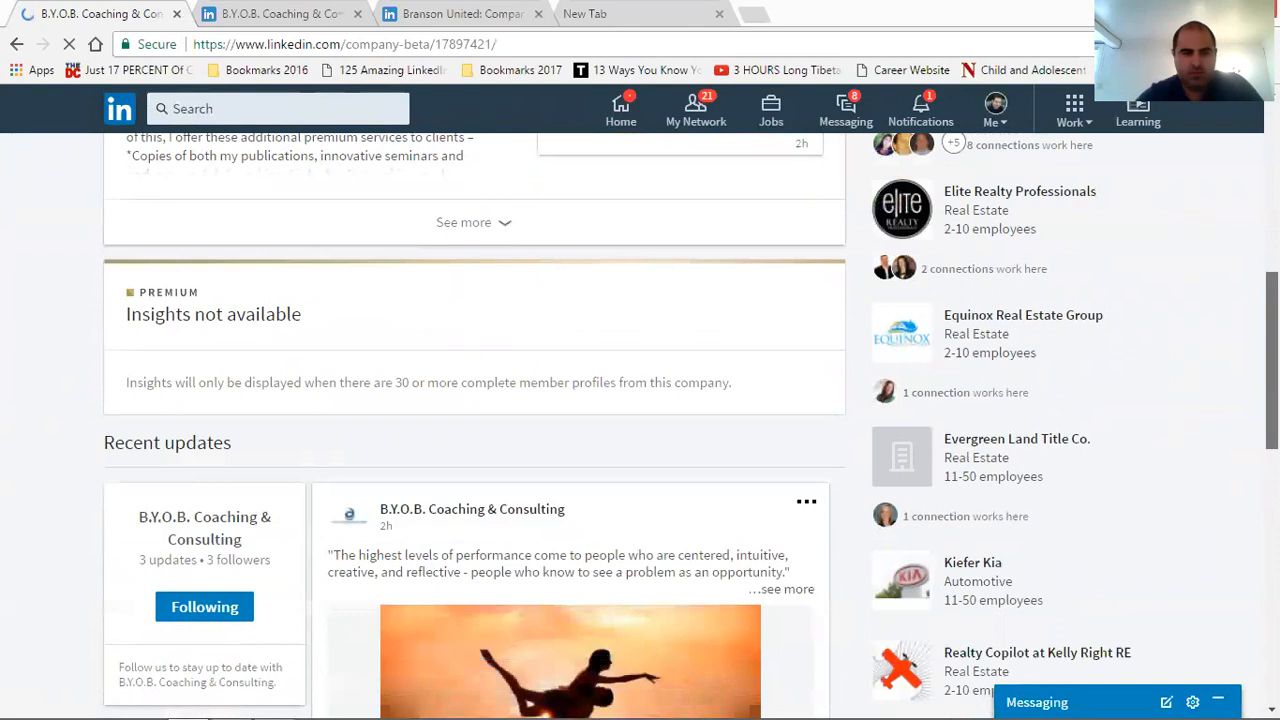
{"action": "scroll", "scroll_direction": "down", "scroll_amount": 3}
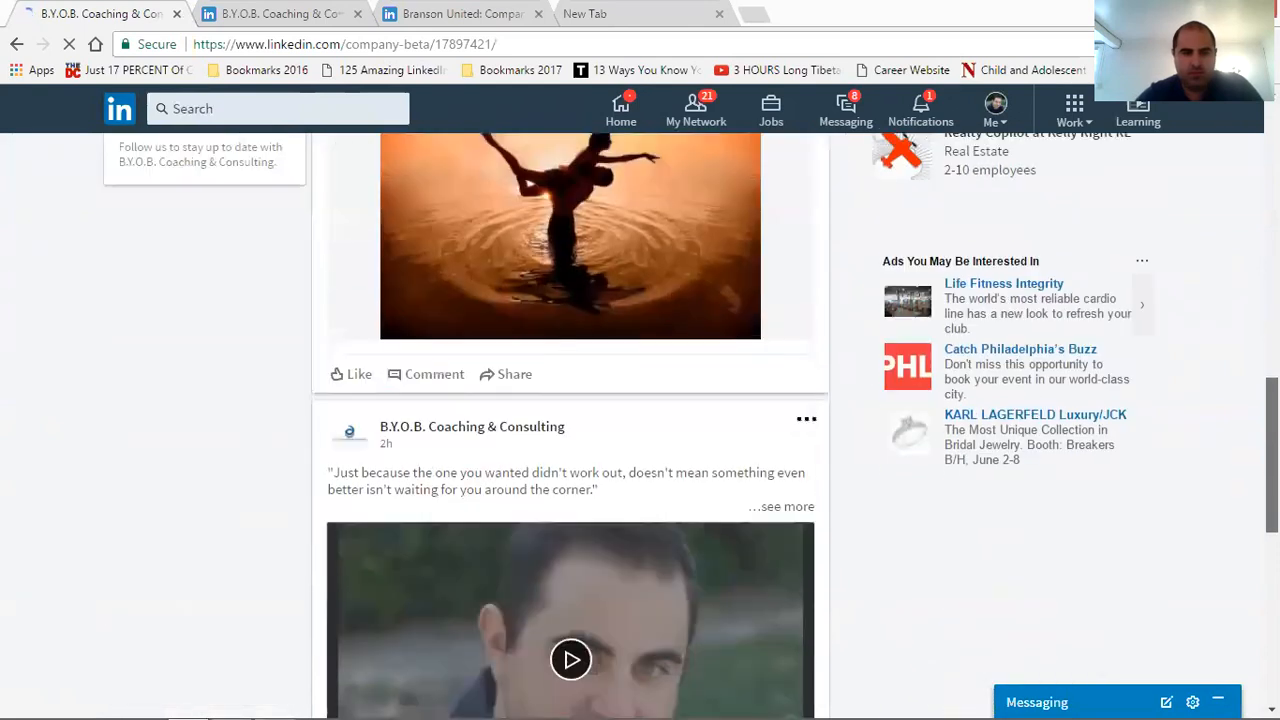
{"action": "scroll", "scroll_direction": "down", "scroll_amount": 3}
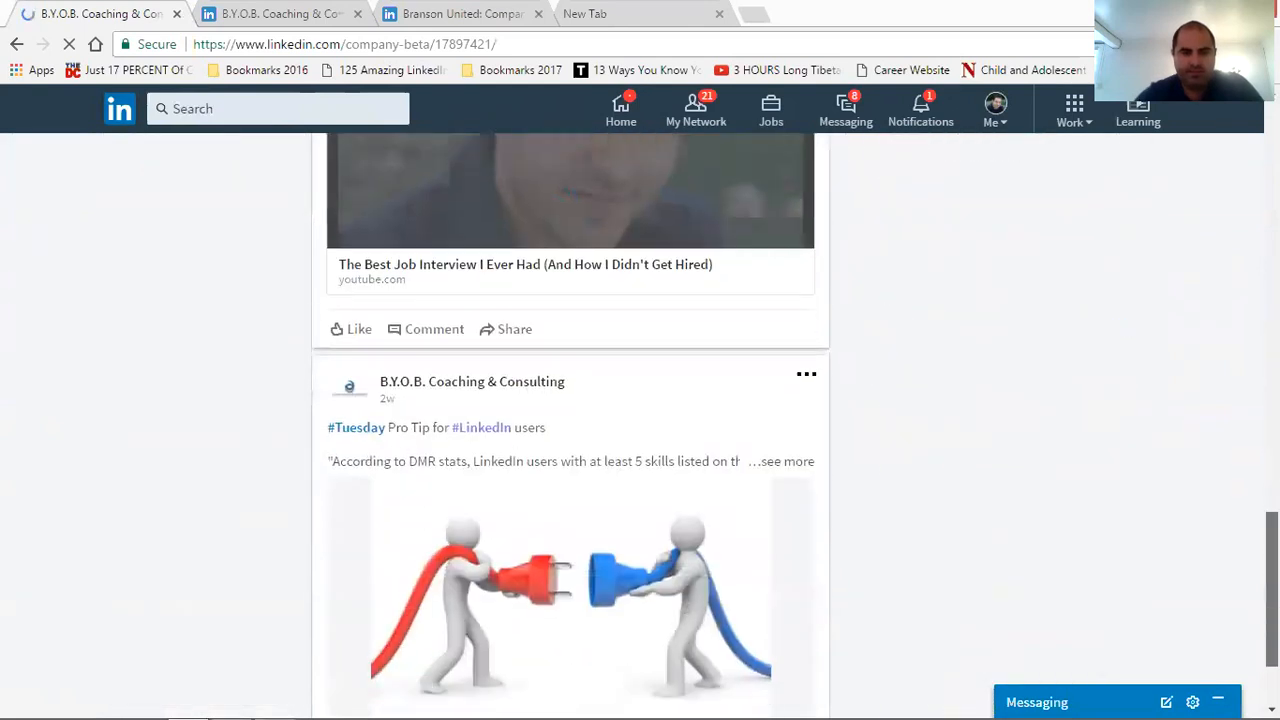
{"action": "scroll", "scroll_direction": "up", "scroll_amount": 3}
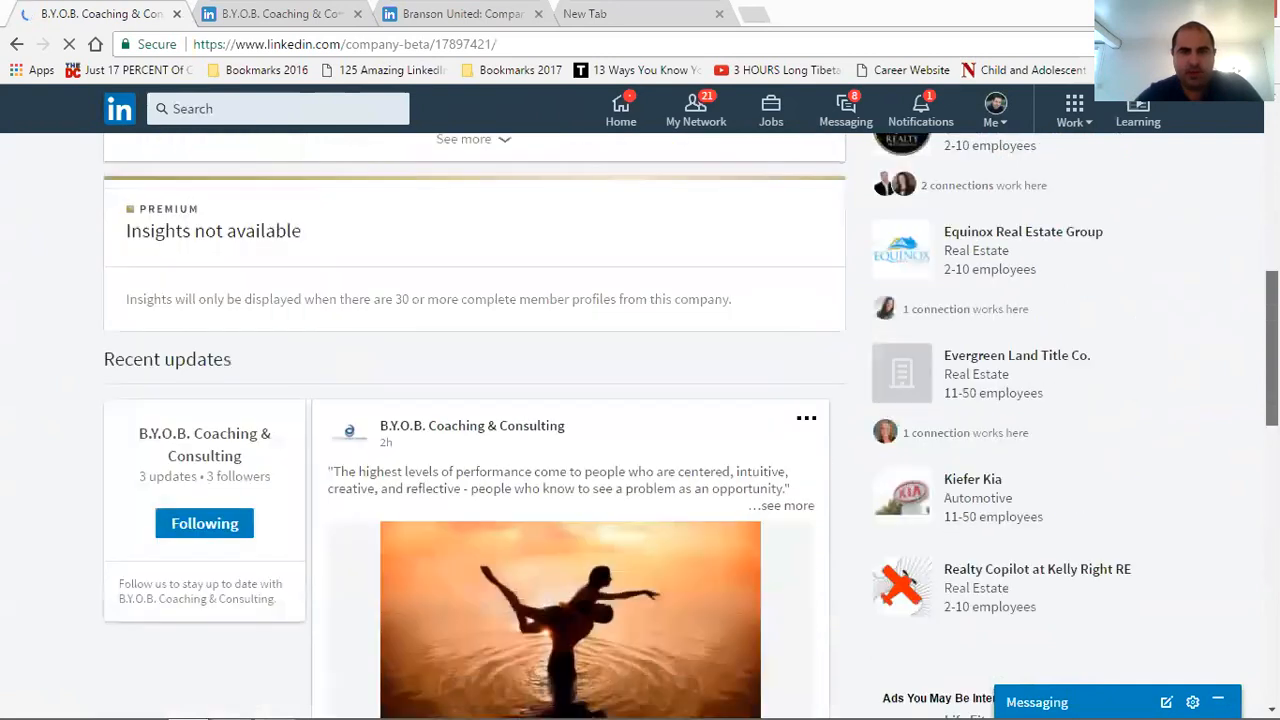
{"action": "scroll", "scroll_direction": "up", "scroll_amount": 3}
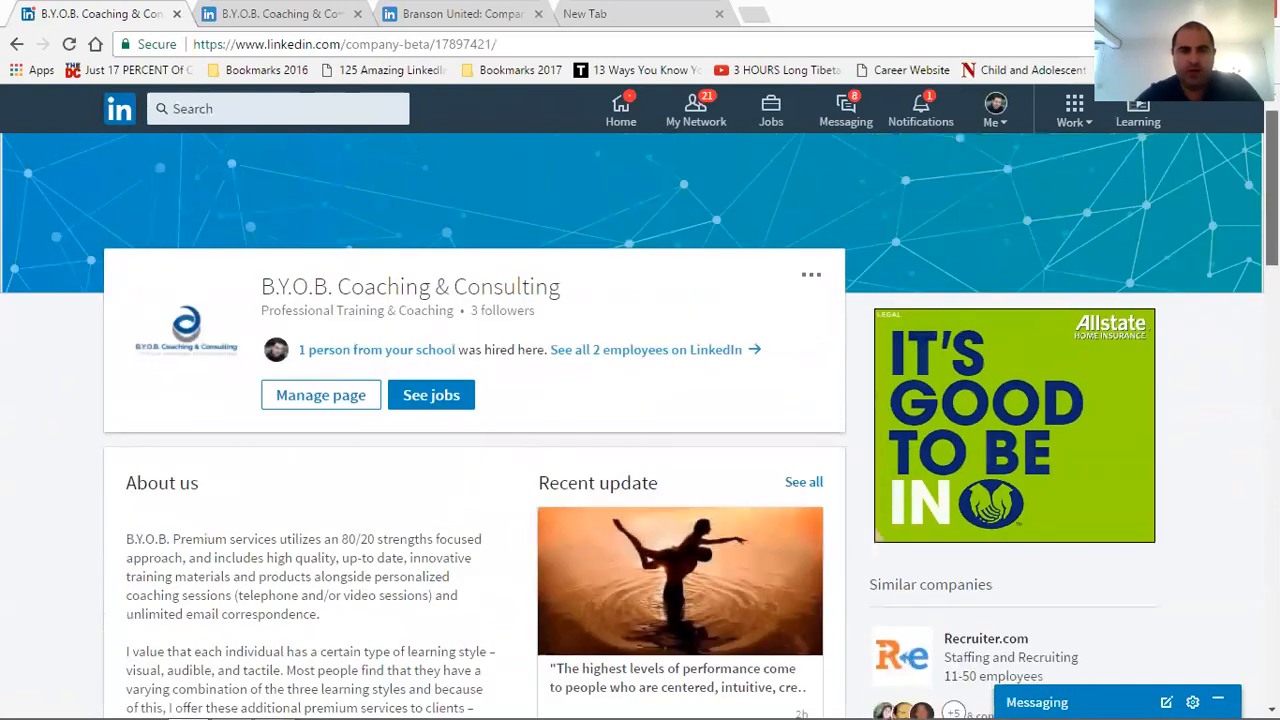
{"action": "scroll", "scroll_direction": "down", "scroll_amount": 3}
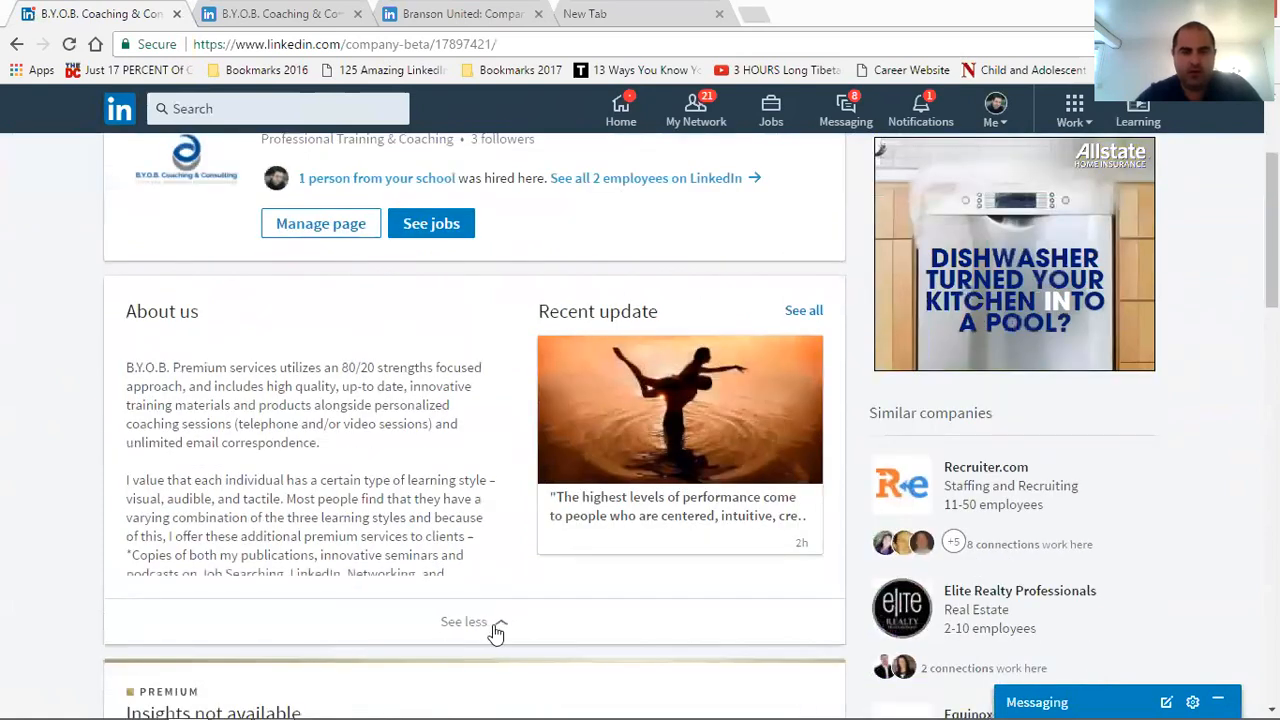
Expand the full About us description and review the company details below it
{"action": "left_click", "coordinate": [464, 620]}
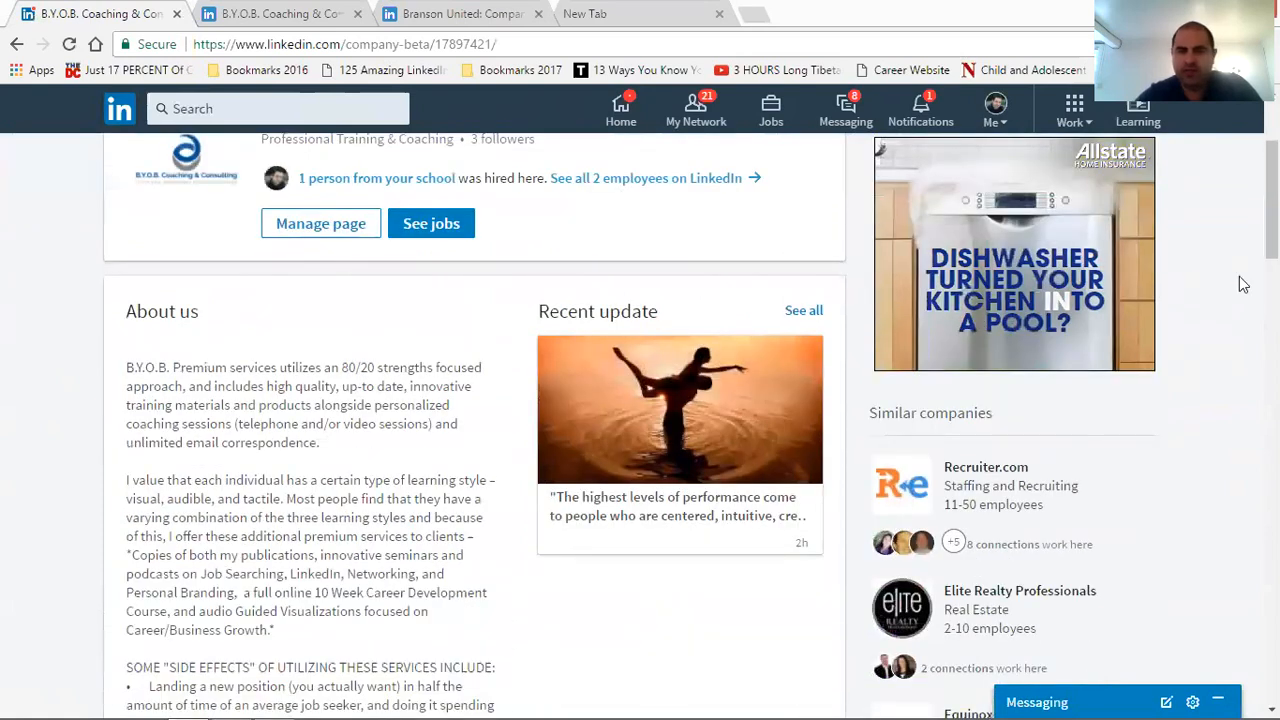
{"action": "scroll", "scroll_direction": "down", "scroll_amount": 3}
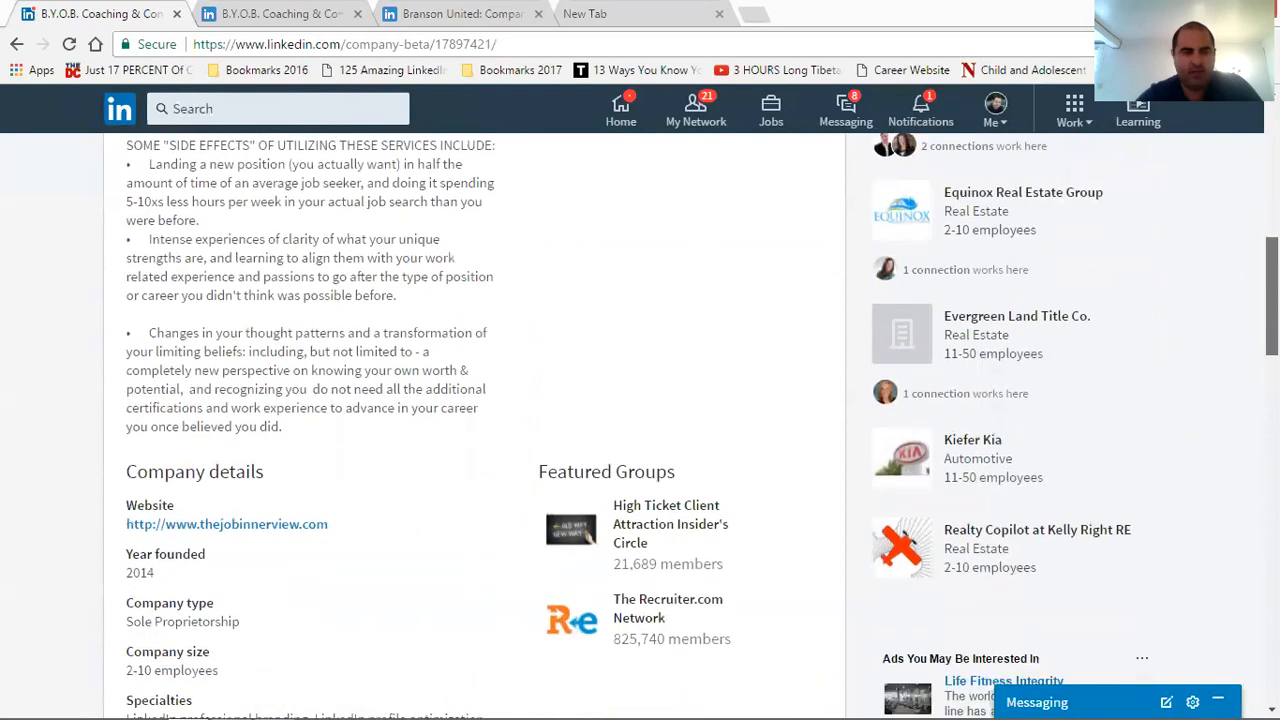
{"action": "scroll", "scroll_direction": "down", "scroll_amount": 3}
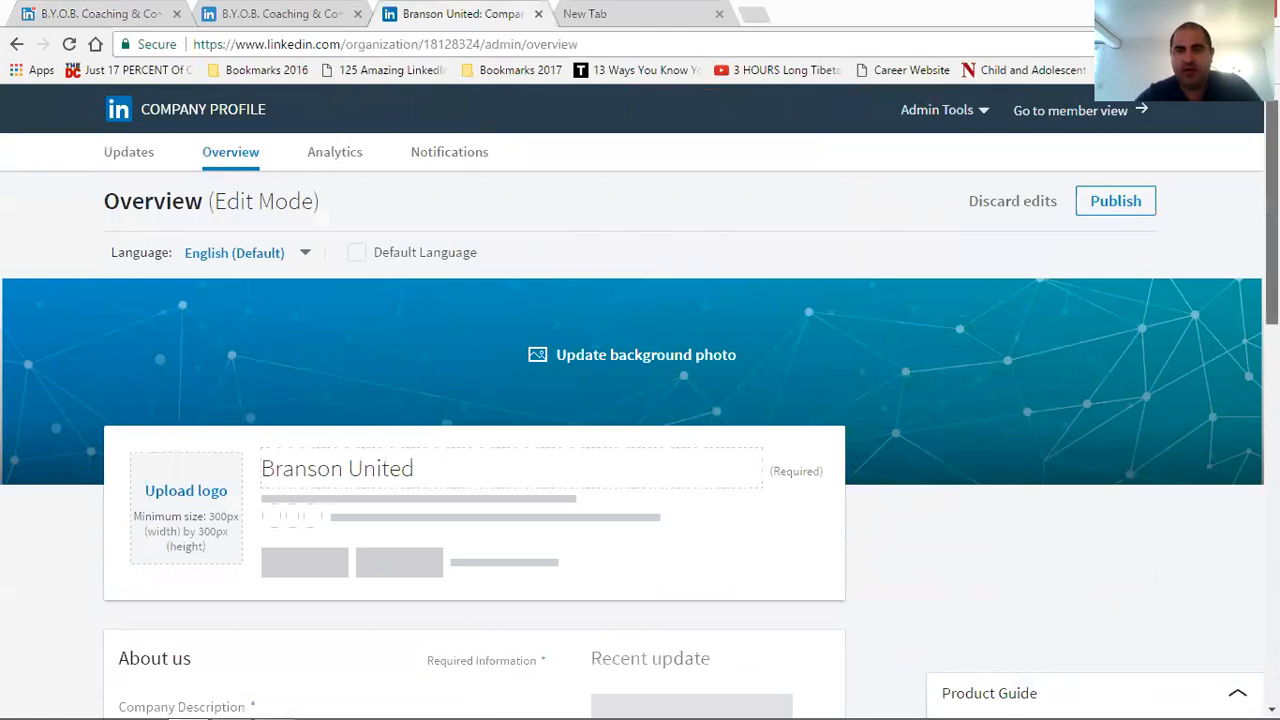
Reach Branson United's empty Company Description box in the Overview edit page
{"action": "scroll", "scroll_direction": "down", "scroll_amount": 3}
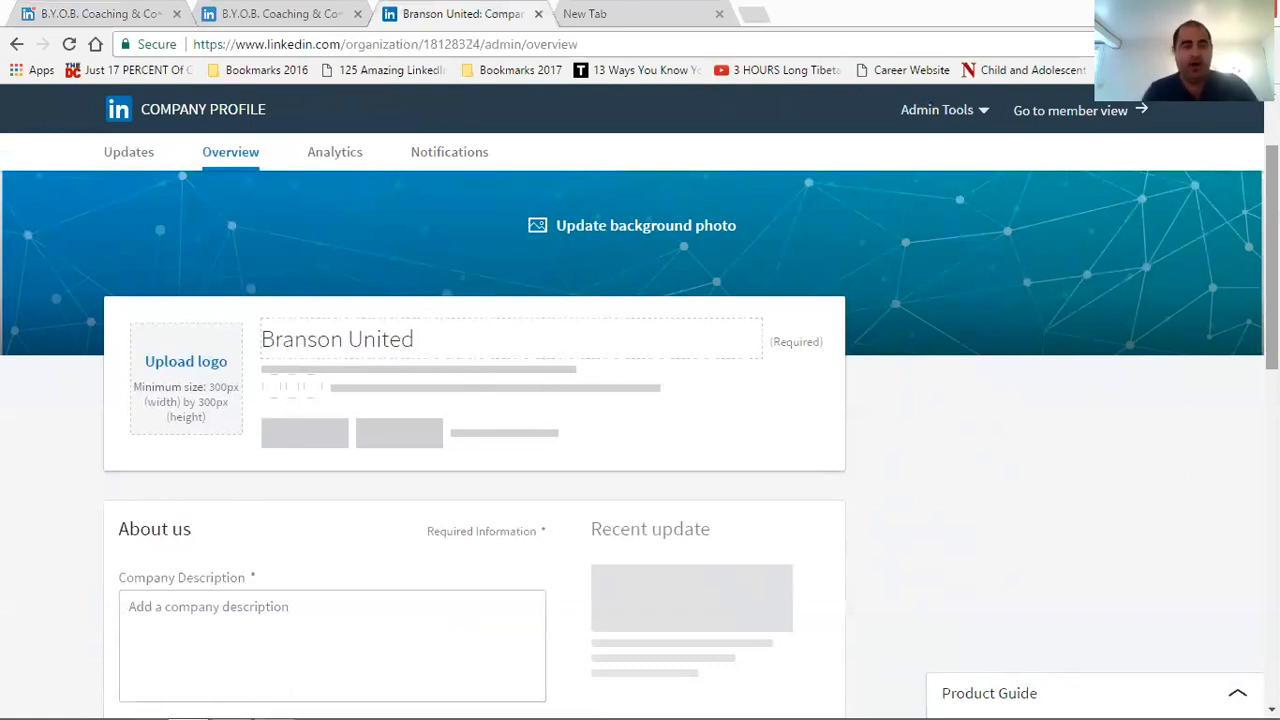
{"action": "left_click", "coordinate": [296, 610]}
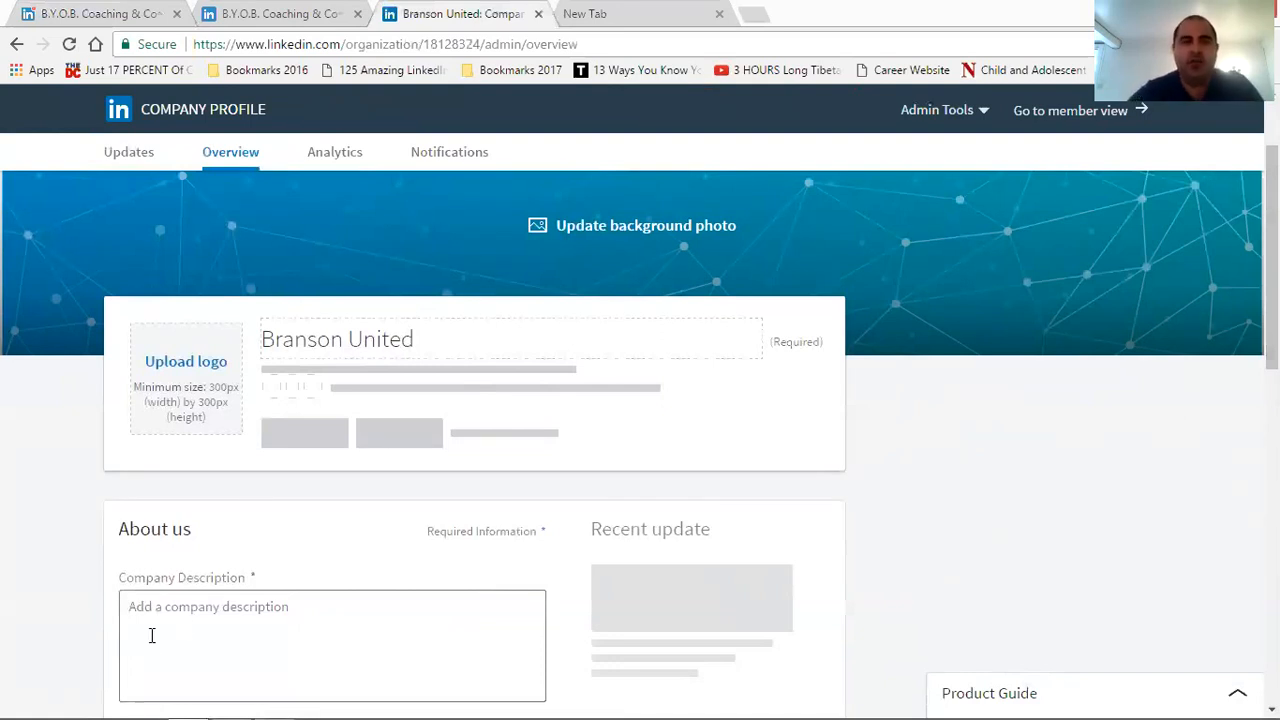
{"action": "mouse_move", "coordinate": [110, 696]}
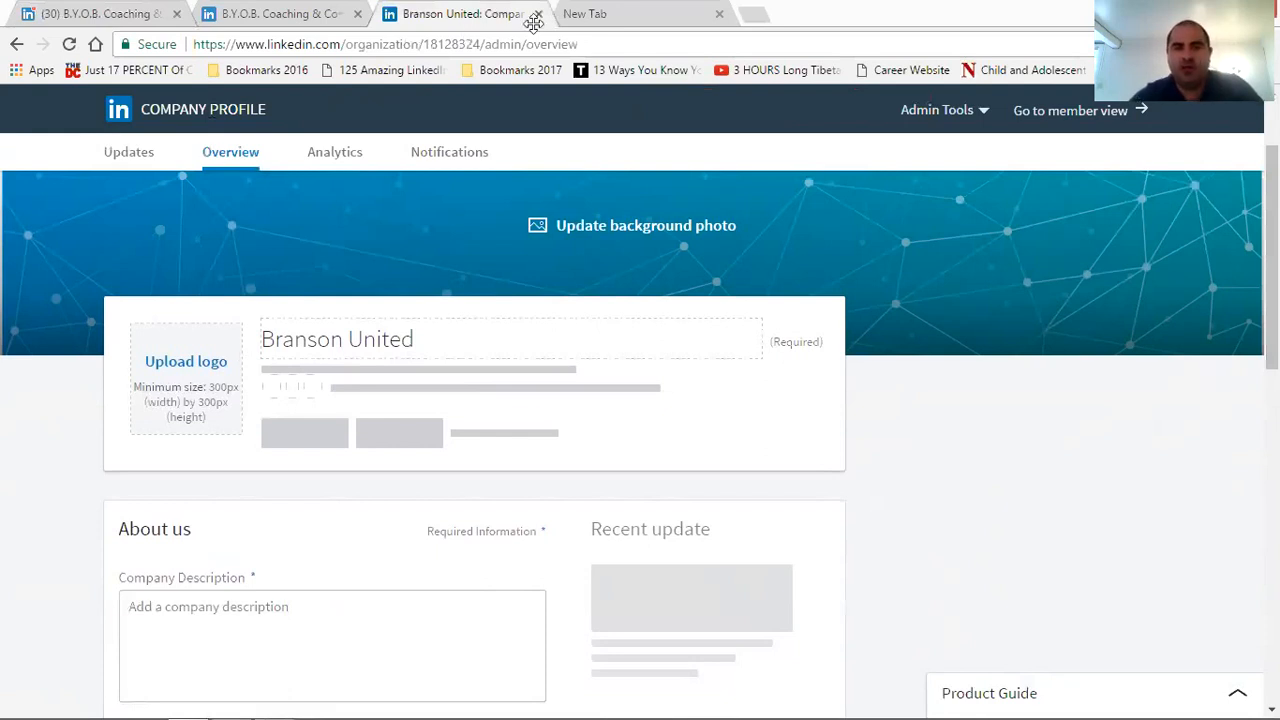
{"action": "mouse_move", "coordinate": [810, 46]}
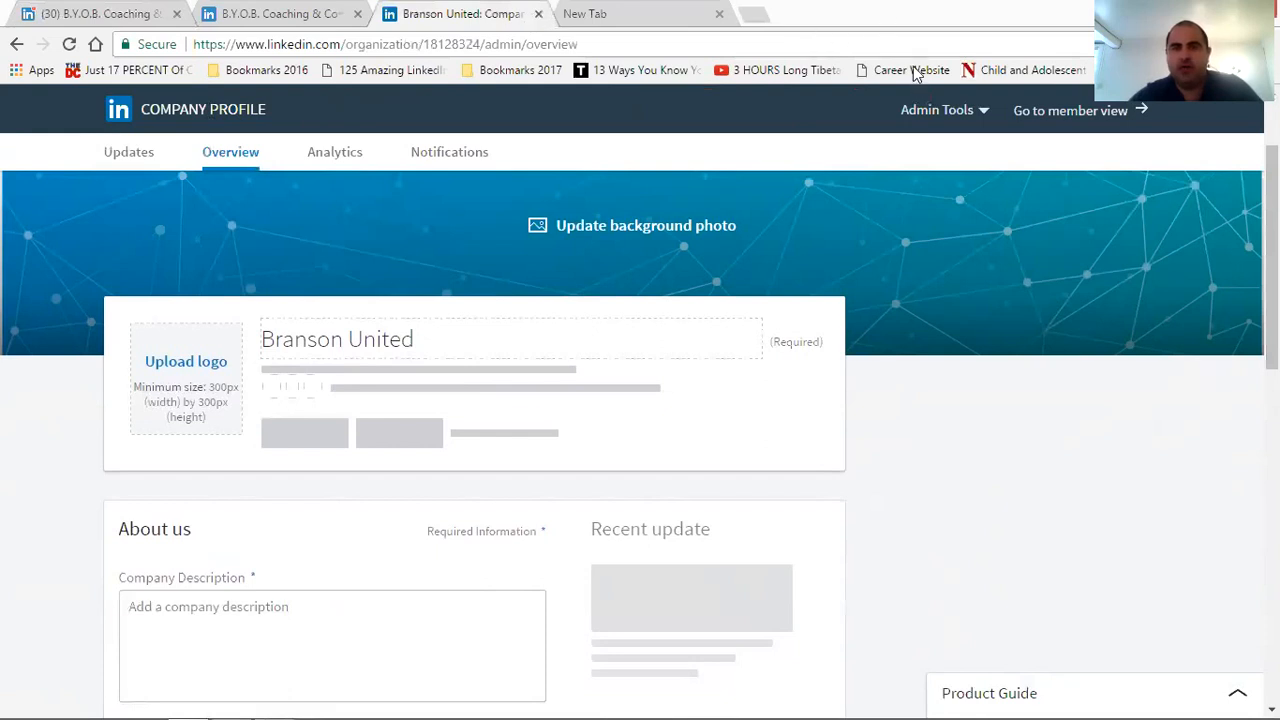
{"action": "mouse_move", "coordinate": [552, 492]}
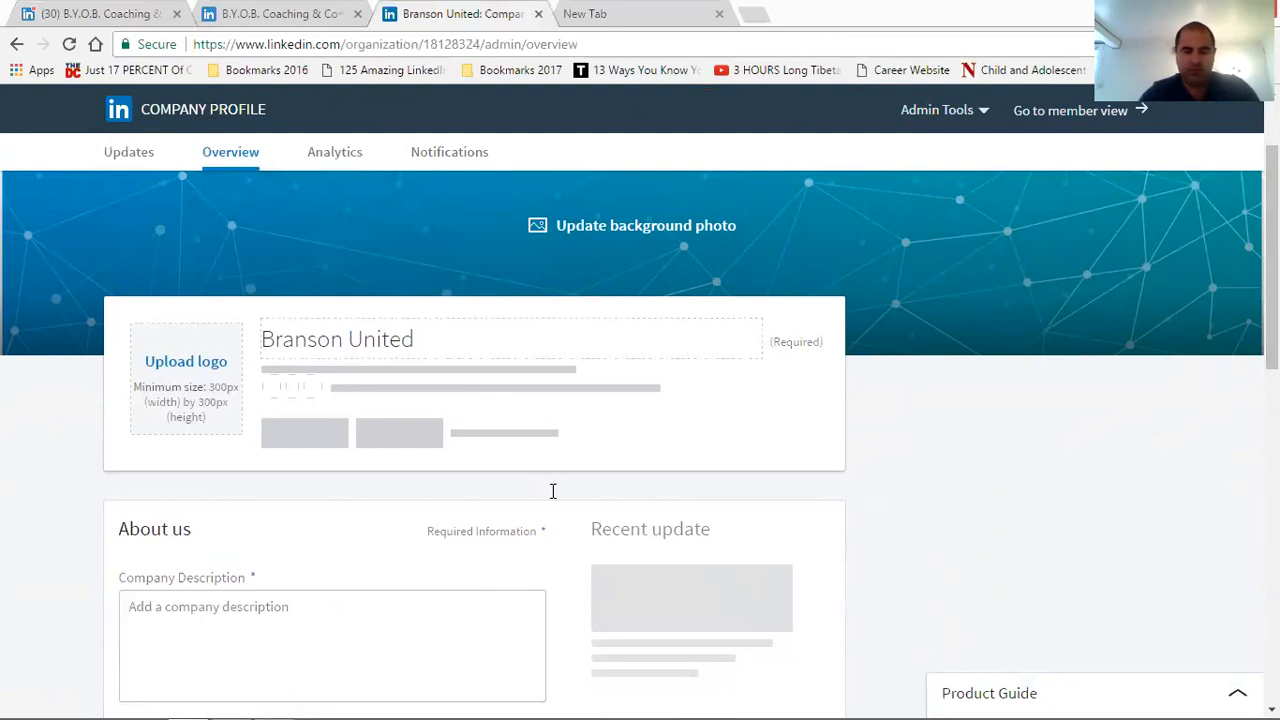
{"action": "mouse_move", "coordinate": [612, 504]}
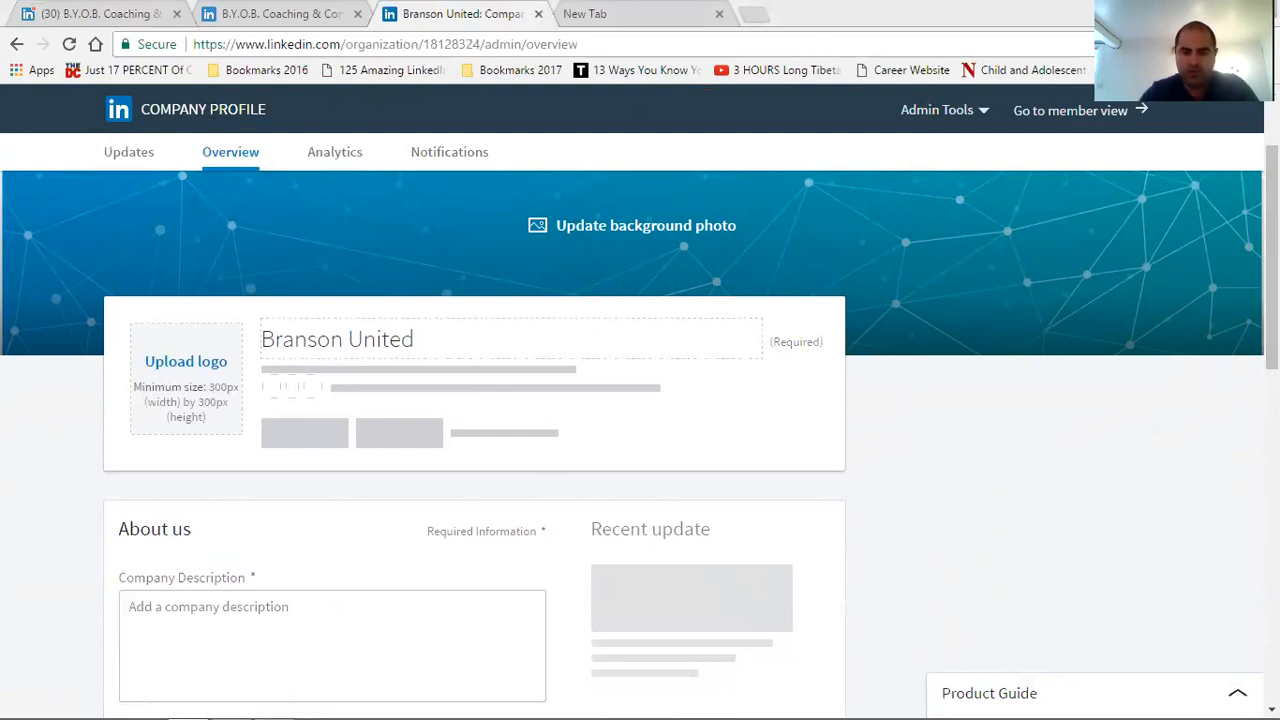
{"action": "mouse_move", "coordinate": [620, 414]}
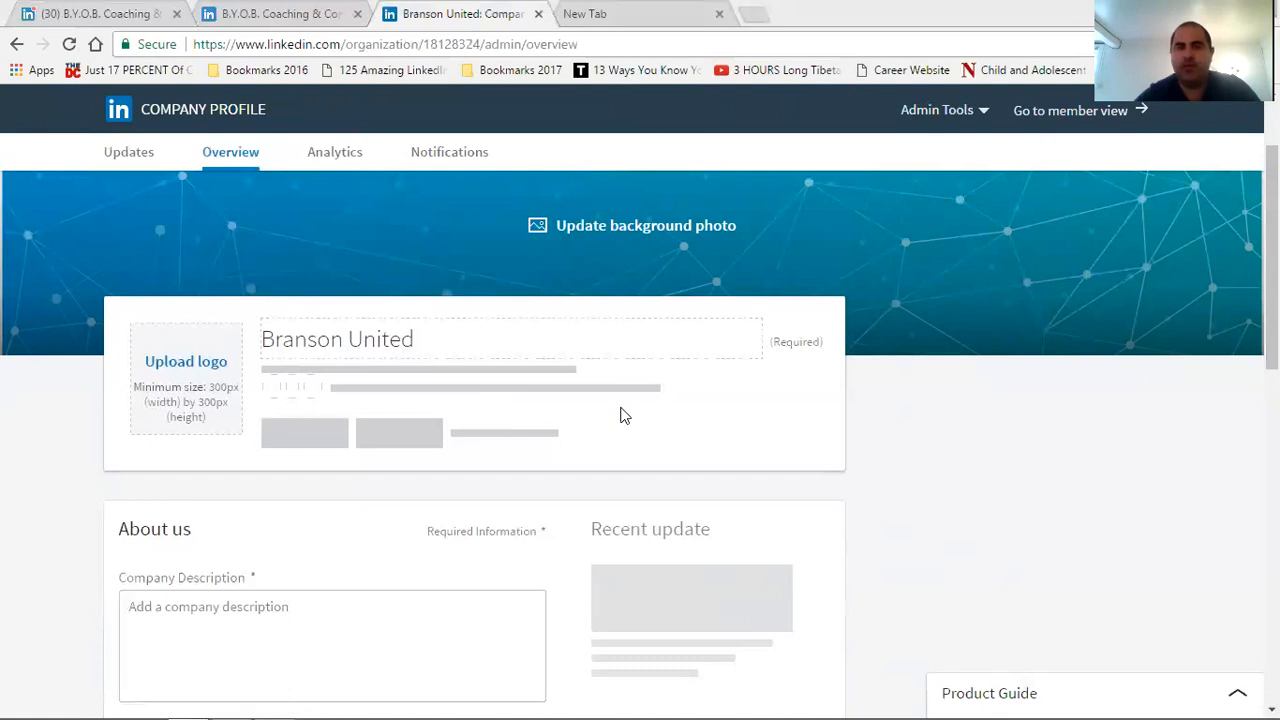
{"action": "mouse_move", "coordinate": [792, 204]}
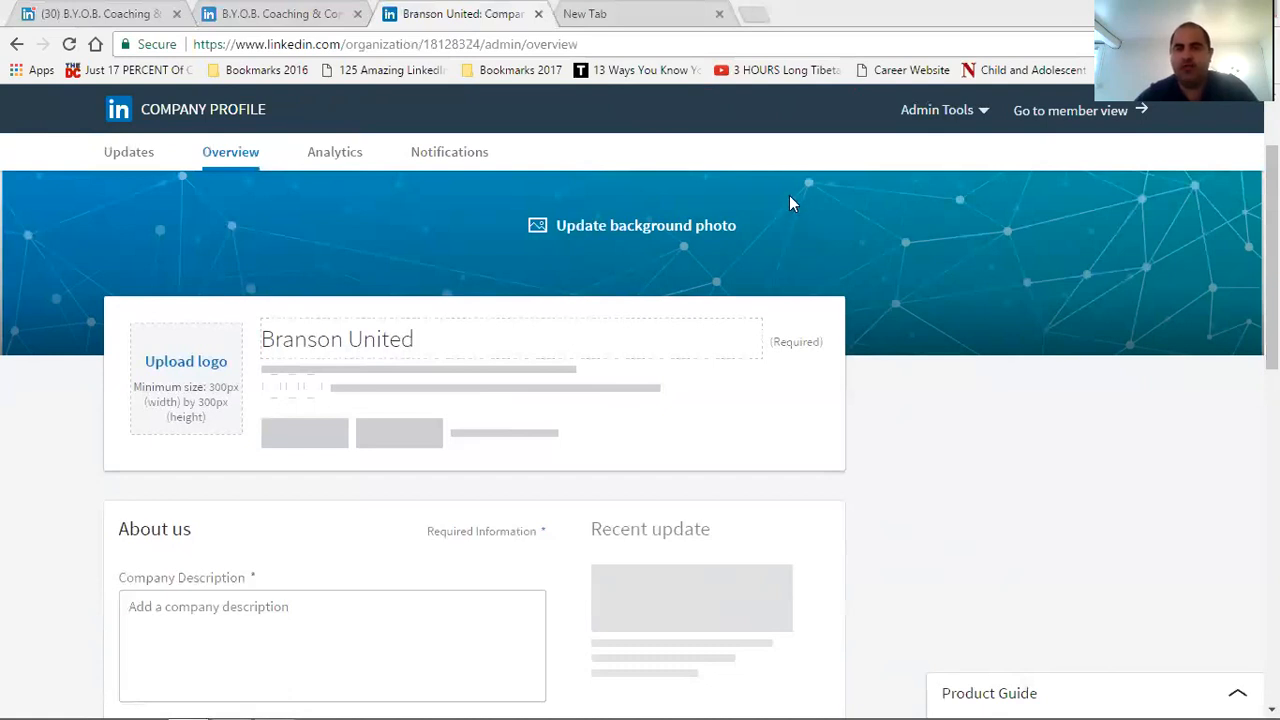
{"action": "mouse_move", "coordinate": [912, 364]}
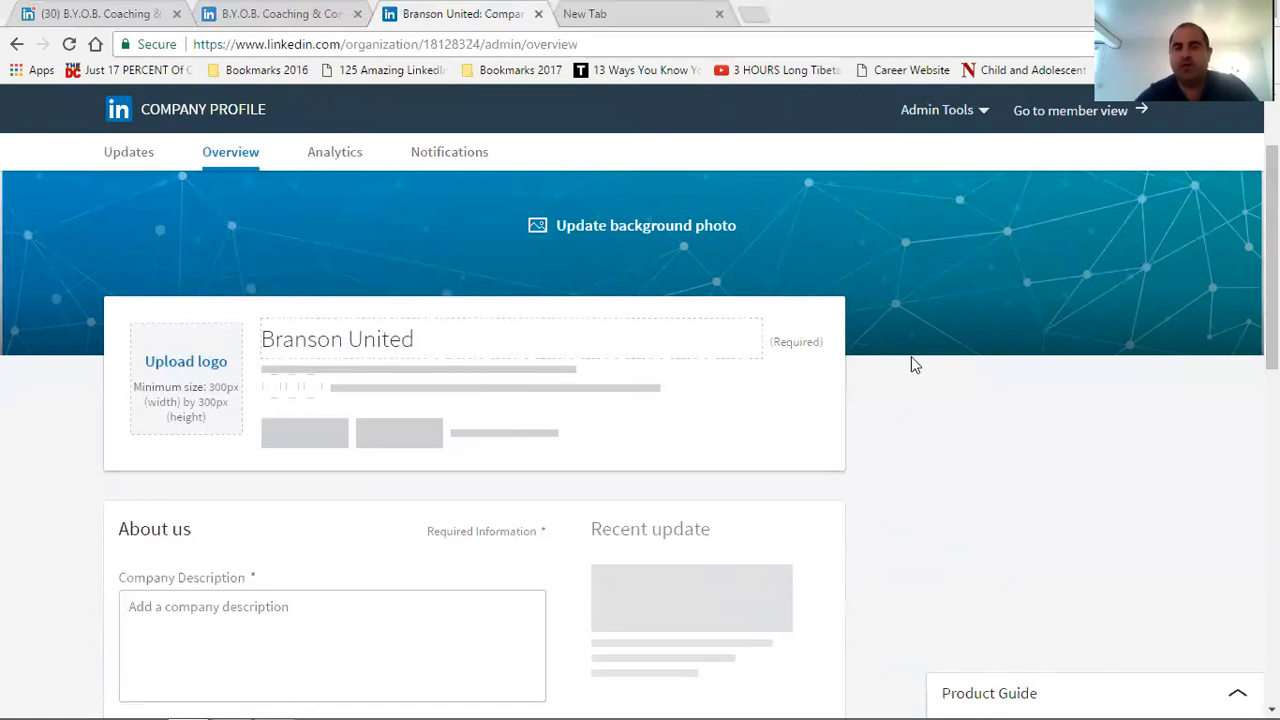